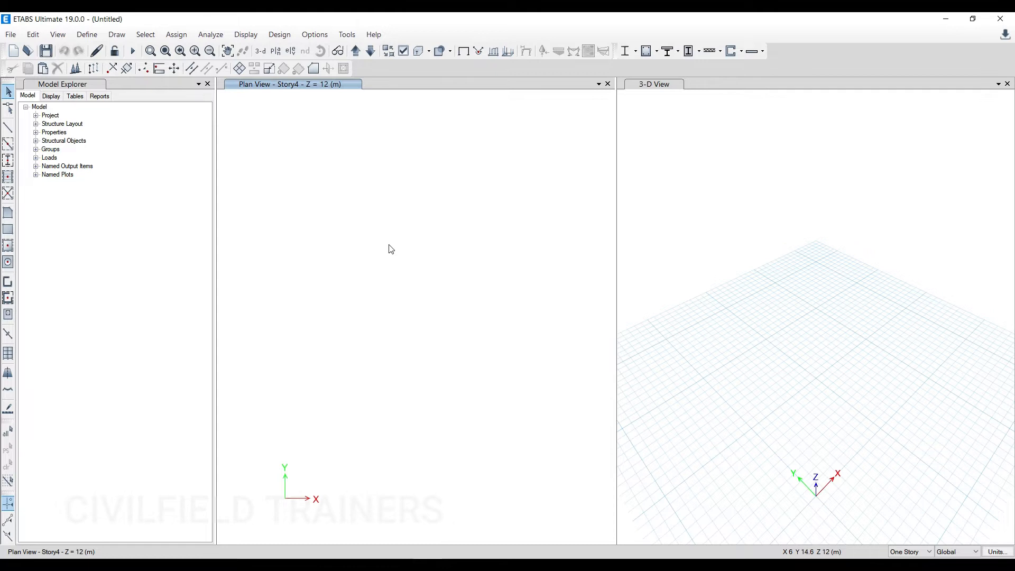
mouse_move(366, 231)
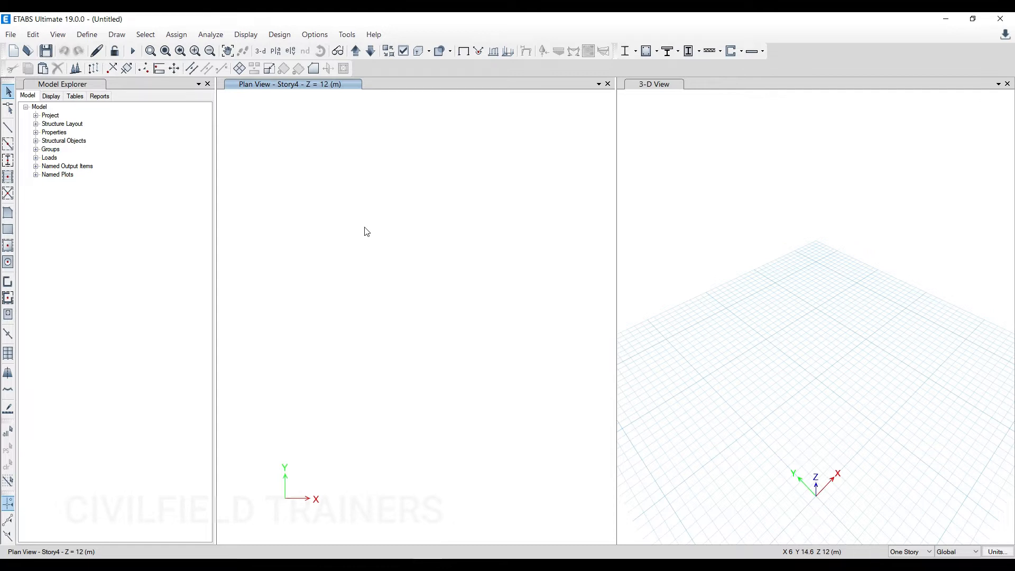
- Start a new ETABS model from the File menu to reach Model Initialization
click(11, 34)
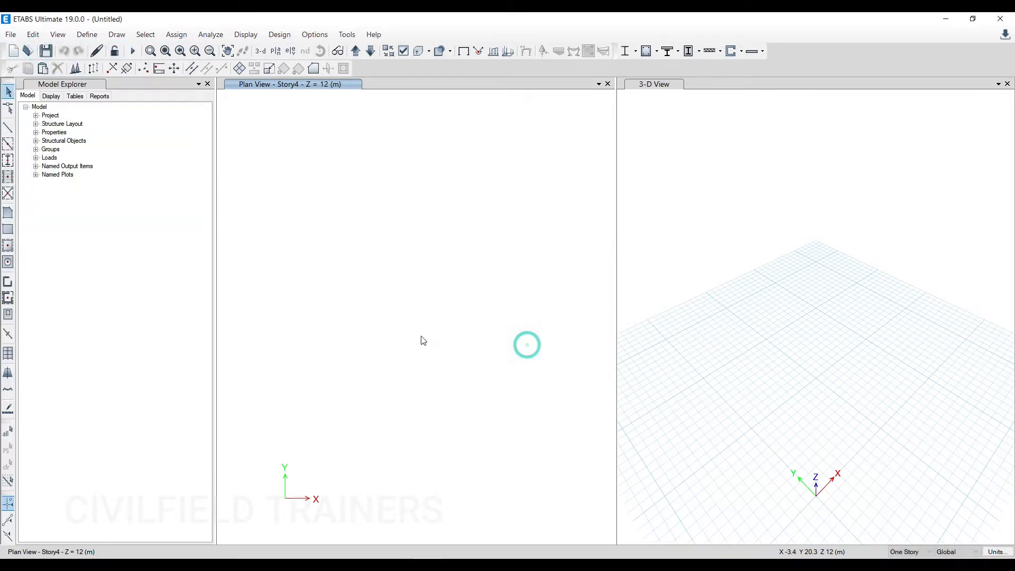
click(13, 51)
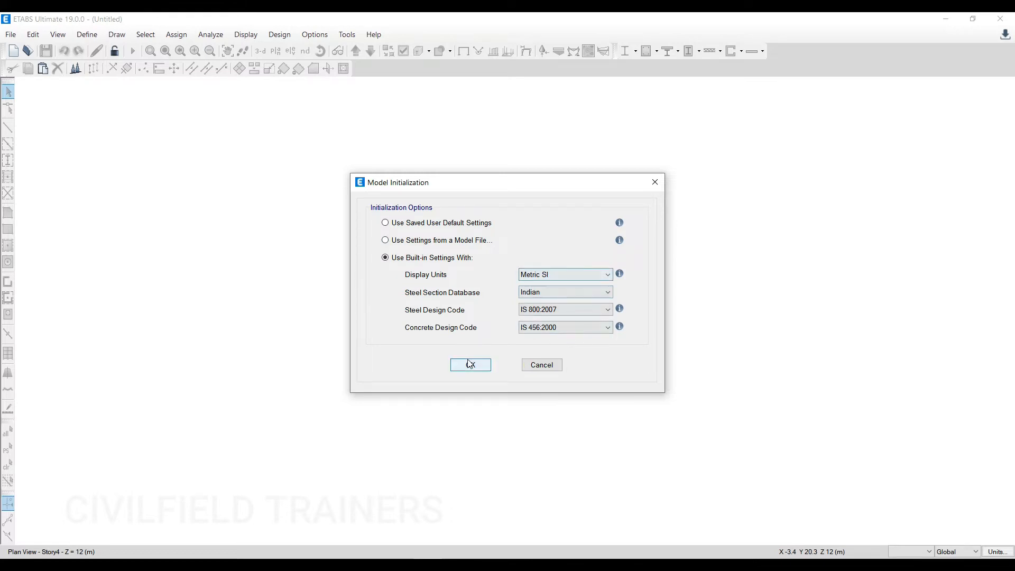
- Accept built-in Metric SI, IS 800:2007 and IS 456:2000 settings, creating a Blank model
click(469, 364)
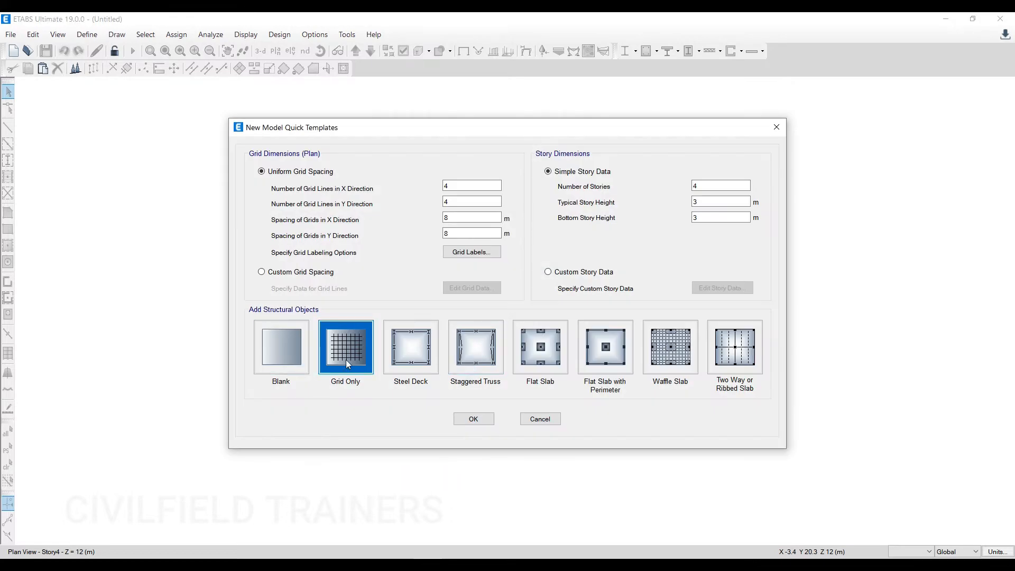
mouse_move(280, 347)
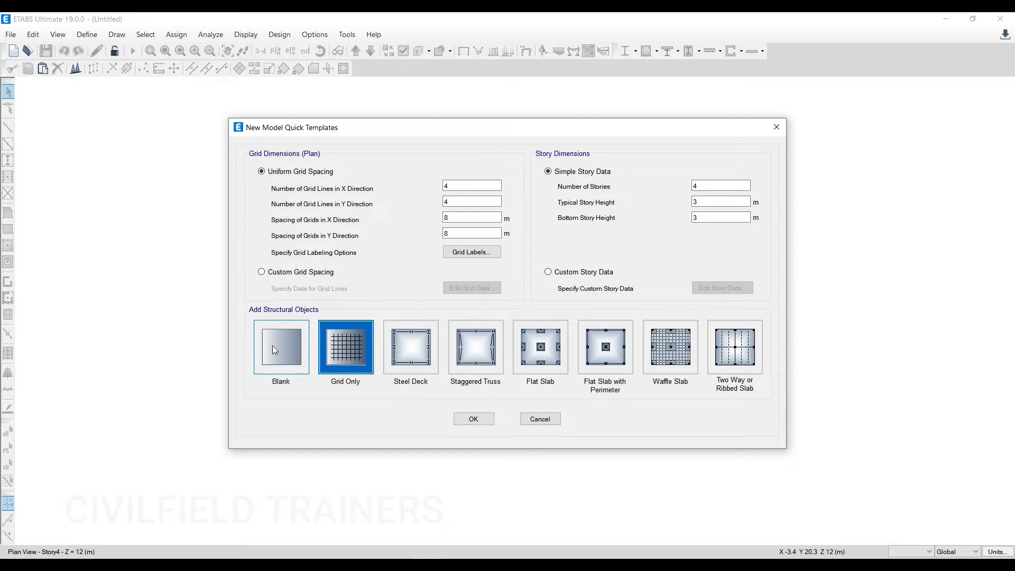
click(280, 347)
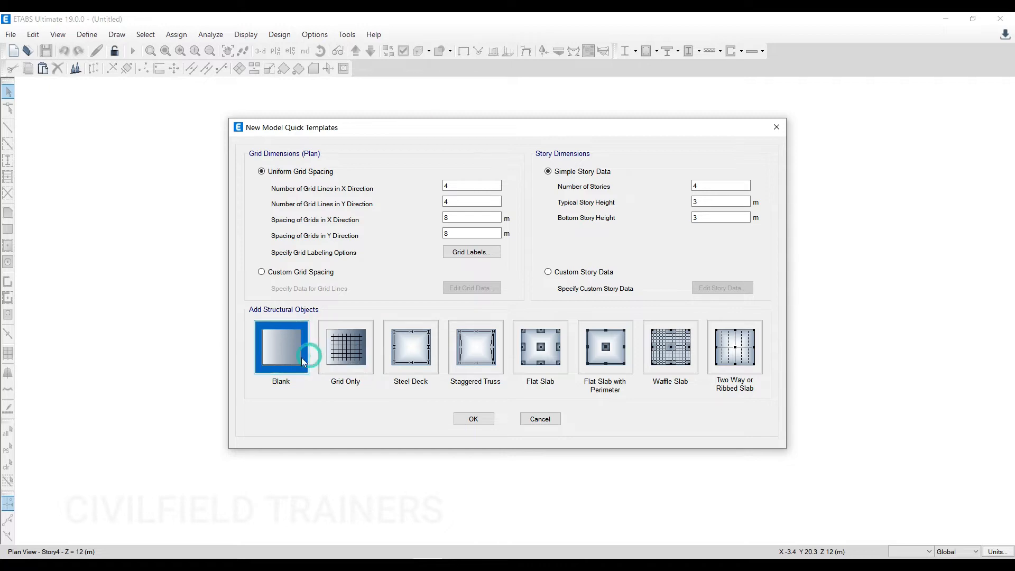
click(472, 418)
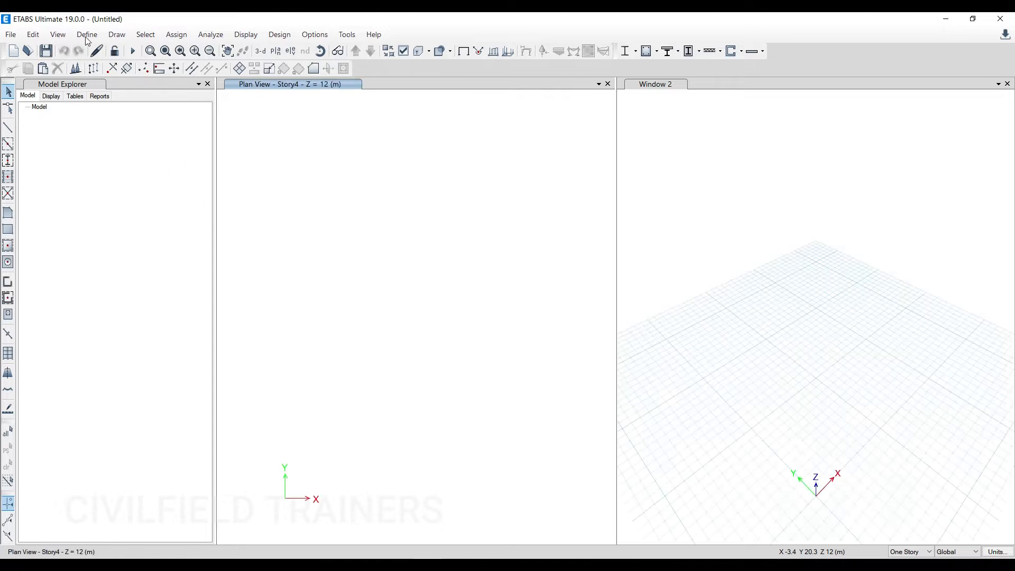
click(86, 34)
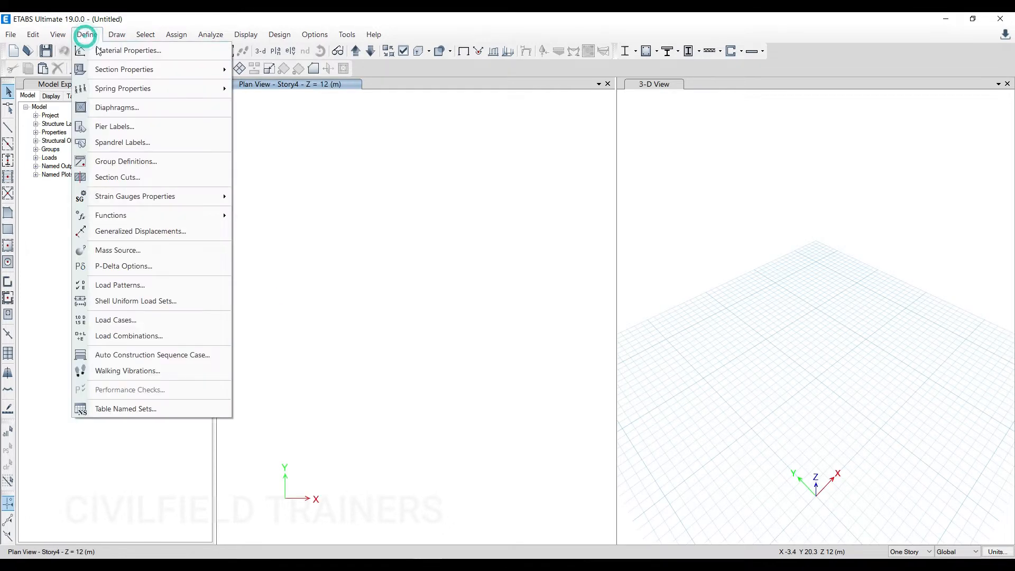
click(128, 51)
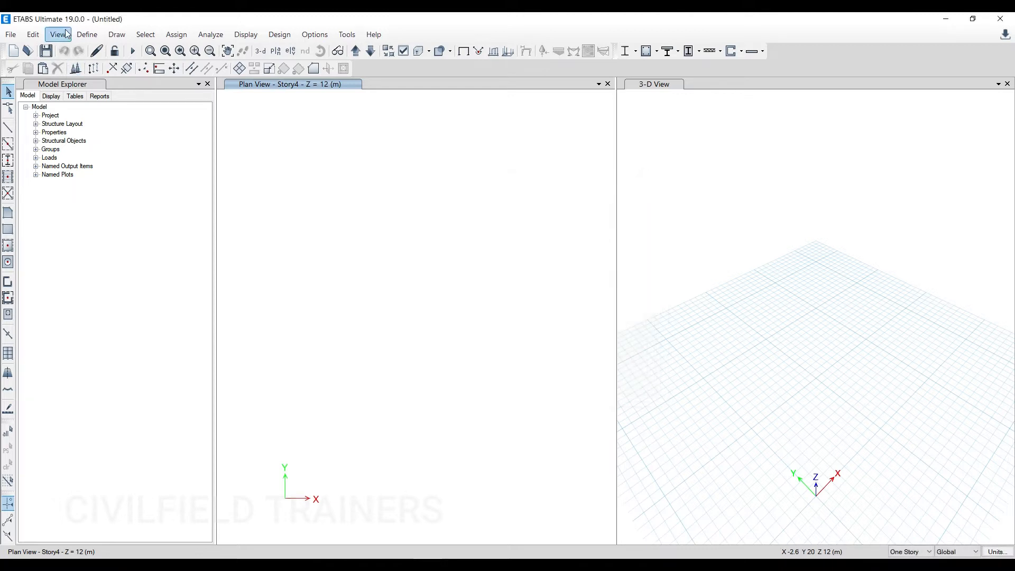
click(86, 34)
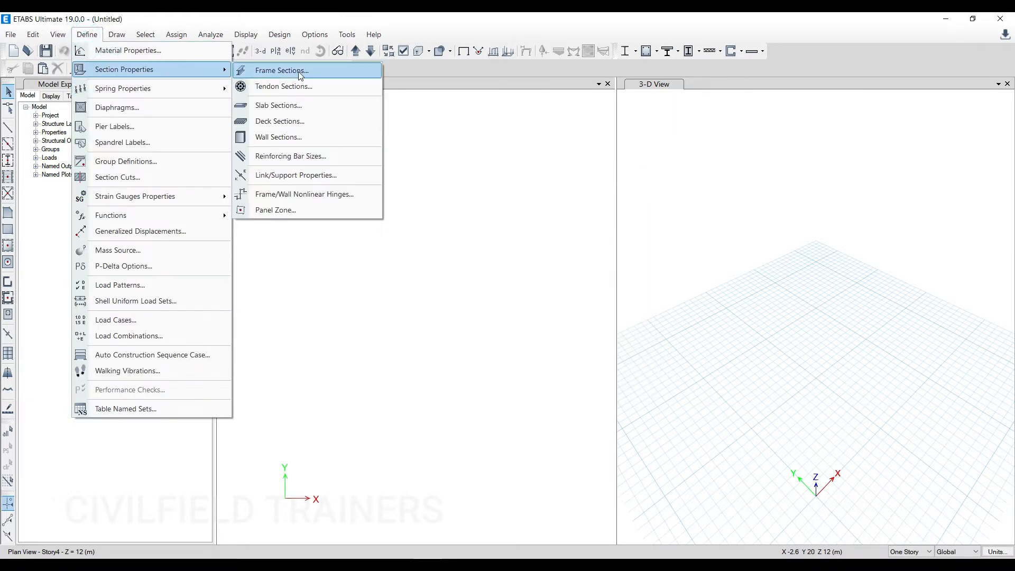
click(281, 70)
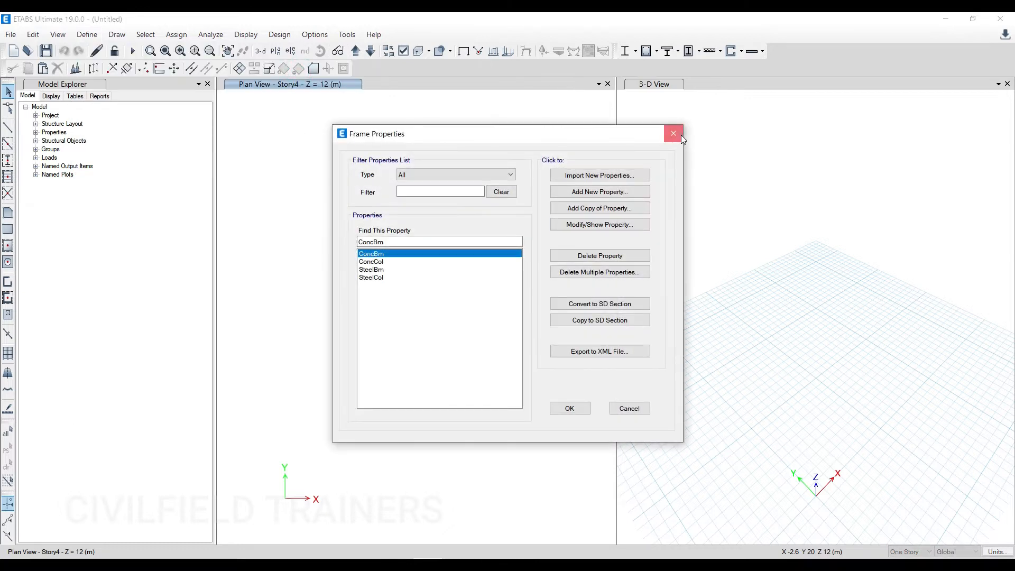
click(86, 34)
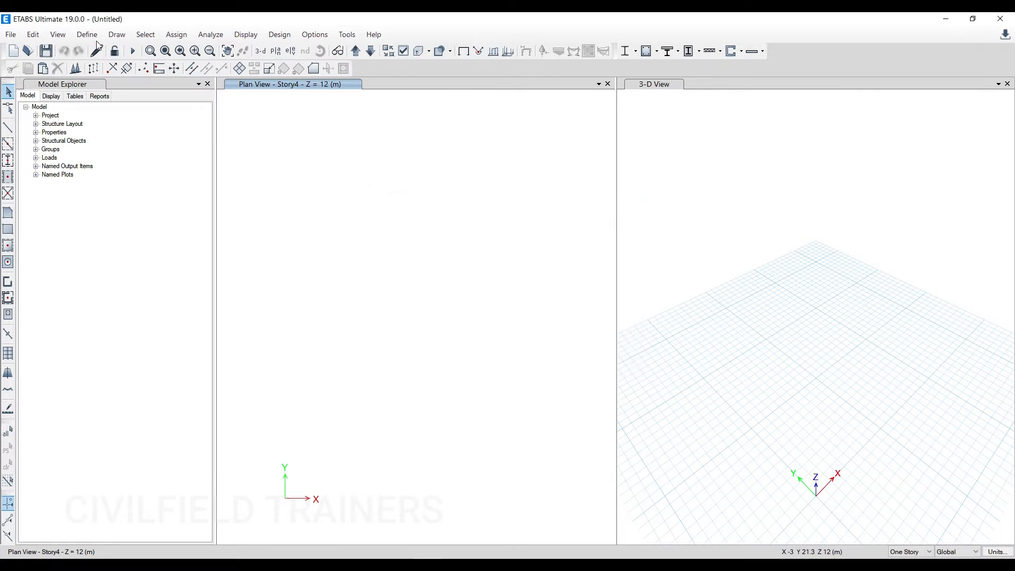
- Review Dead (self-weight 1) and Live (0) load patterns, then reopen the Define menu
click(86, 34)
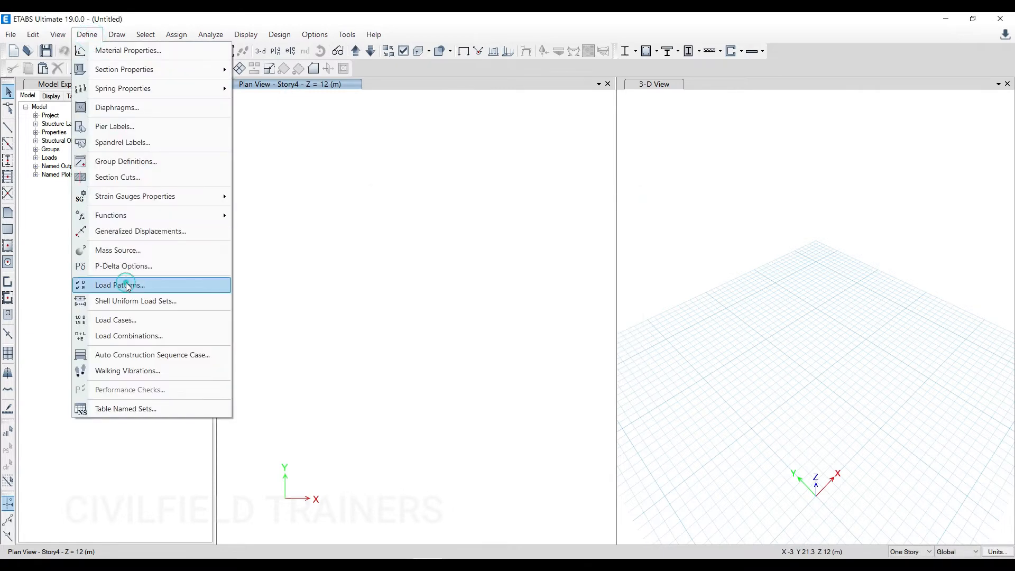
click(120, 285)
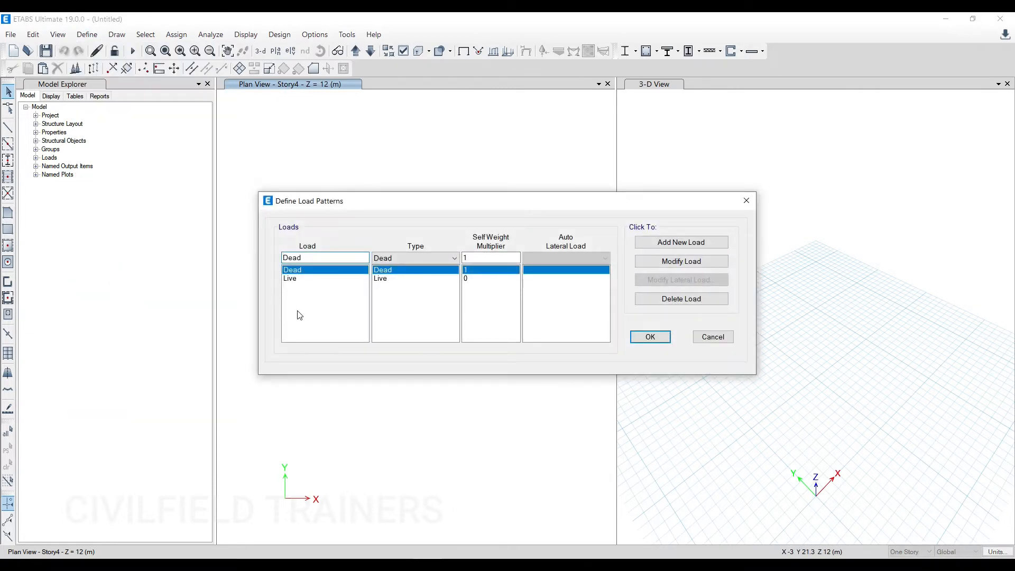
mouse_move(317, 317)
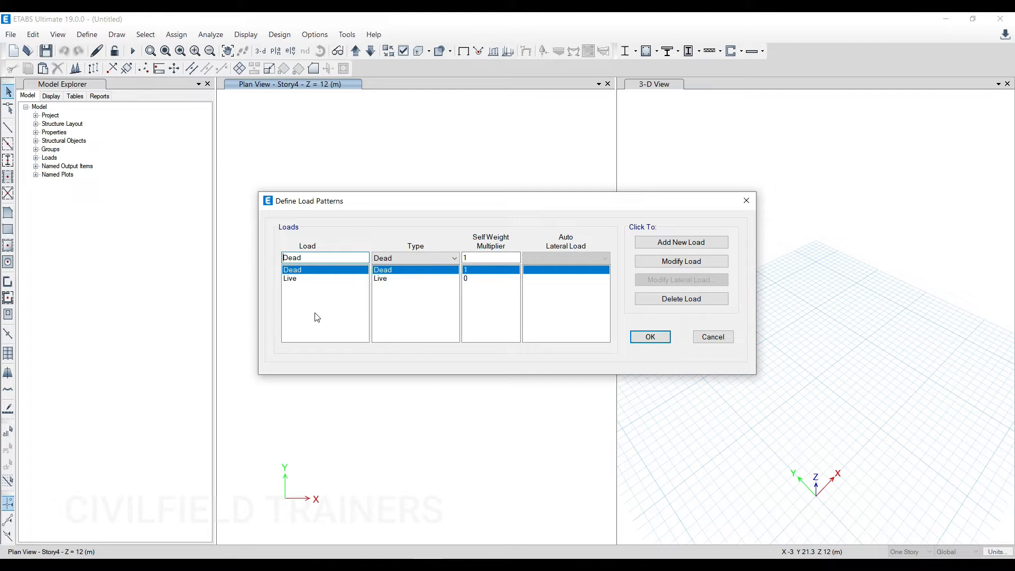
mouse_move(746, 200)
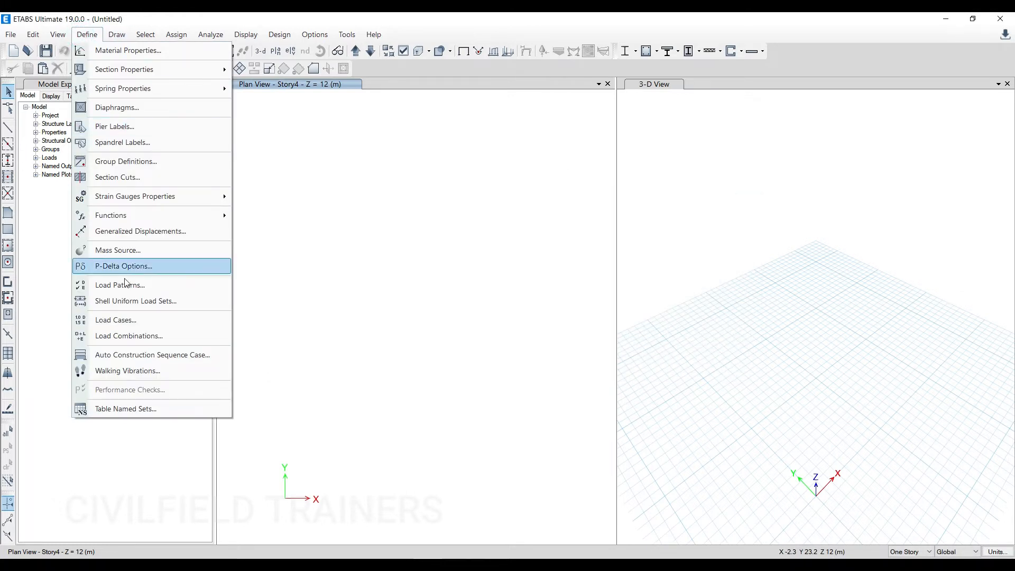
click(128, 335)
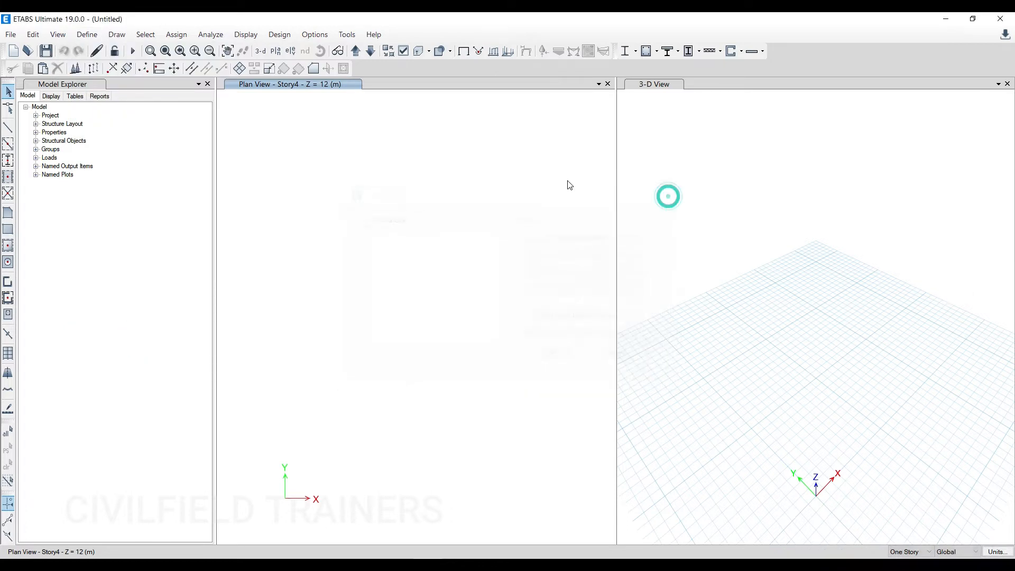
click(86, 35)
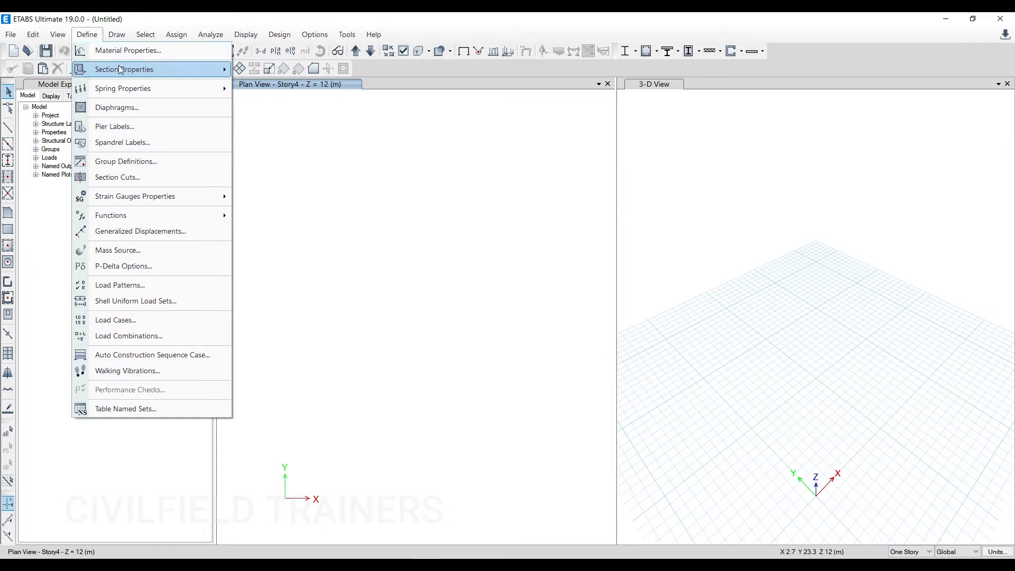
mouse_move(138, 289)
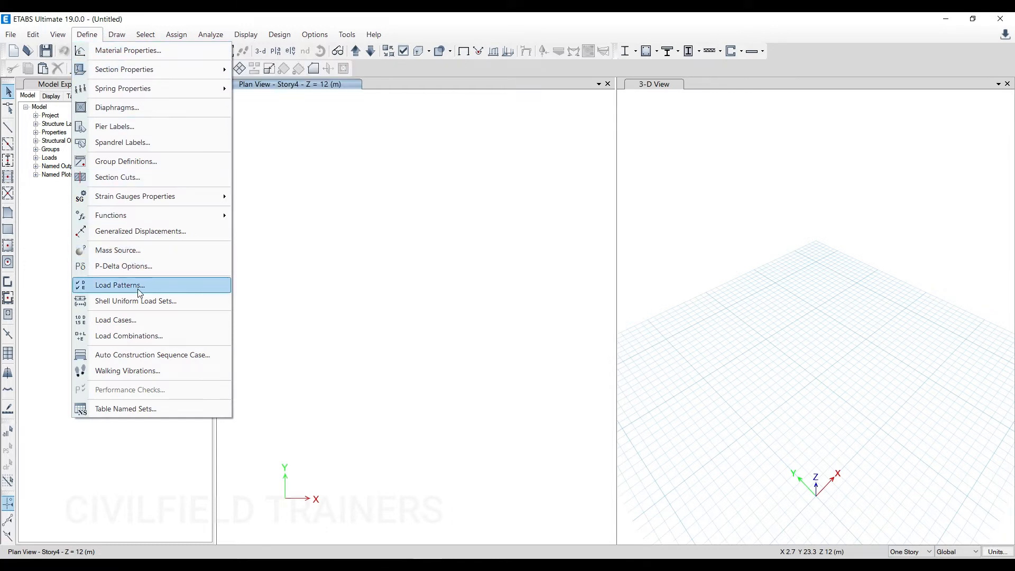
click(128, 335)
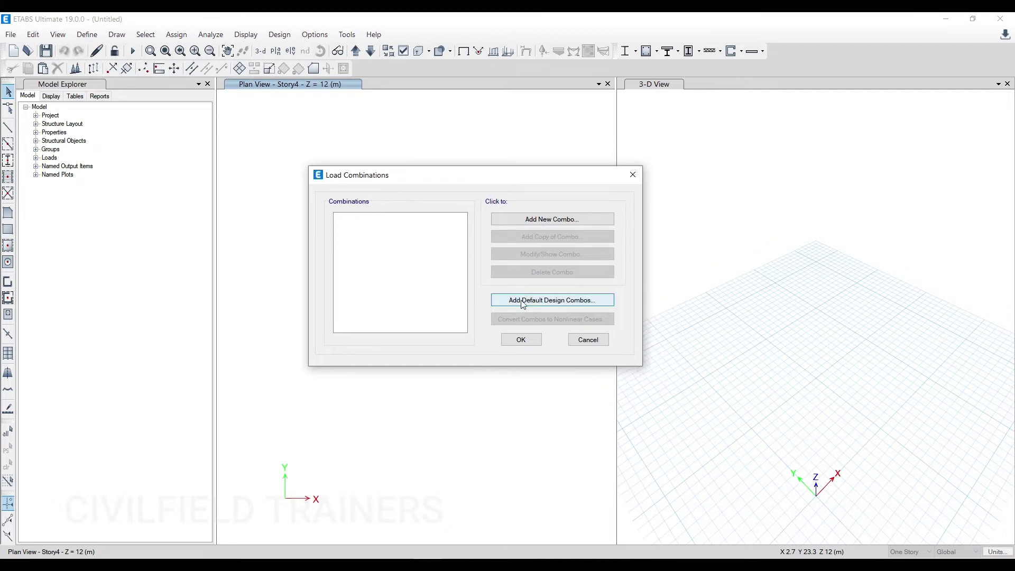
mouse_move(360, 242)
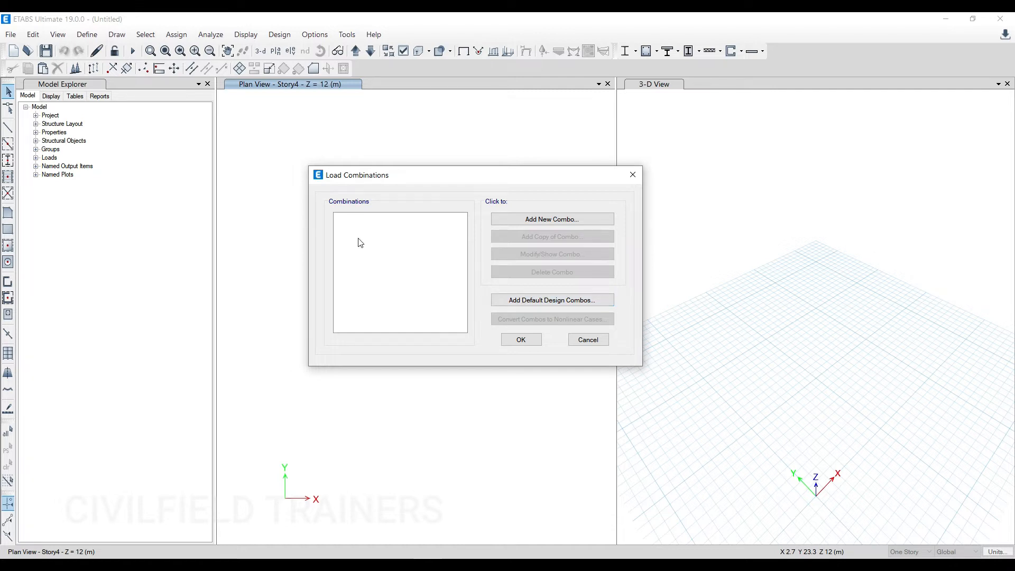
mouse_move(363, 228)
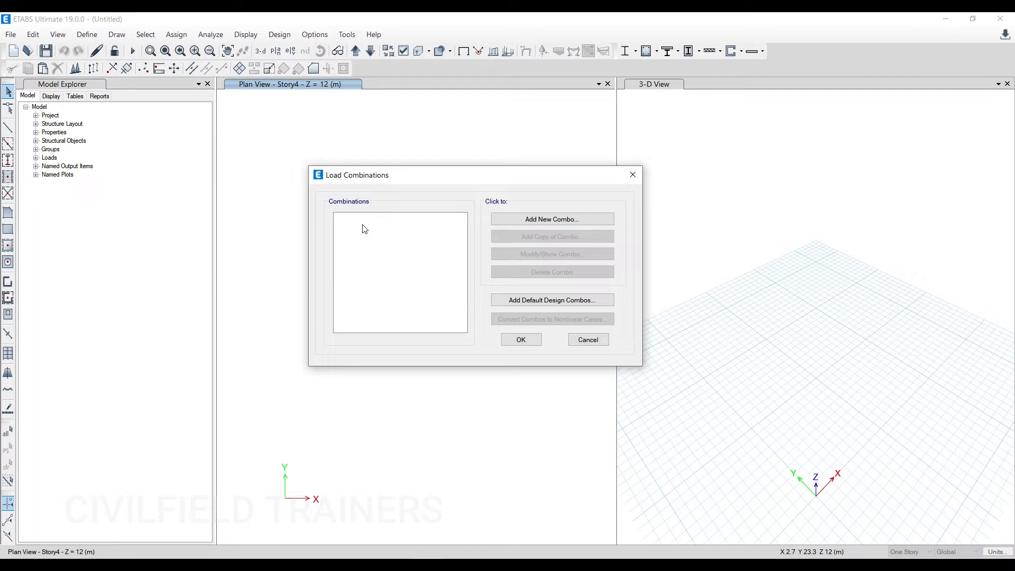
mouse_move(380, 262)
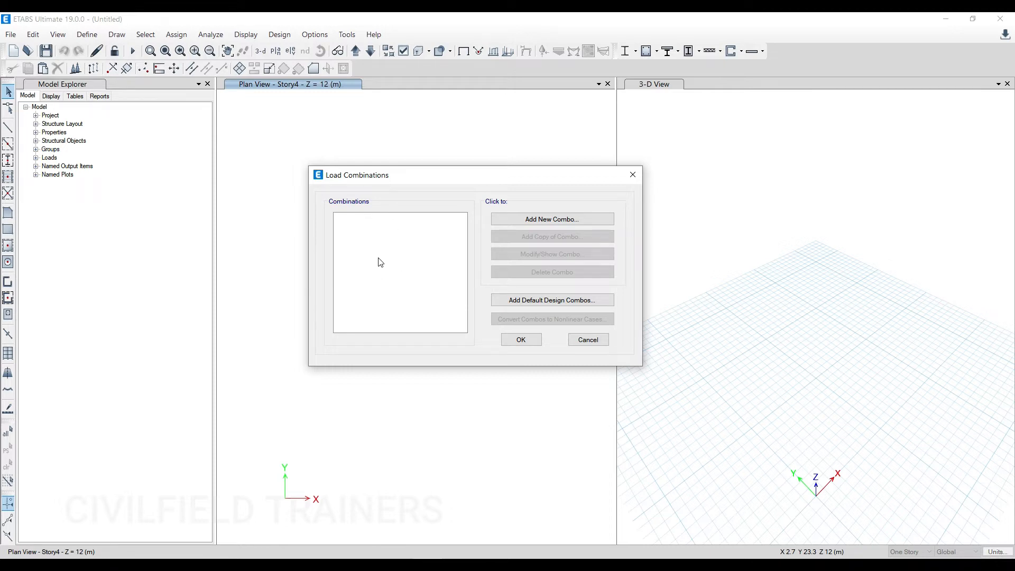
mouse_move(631, 146)
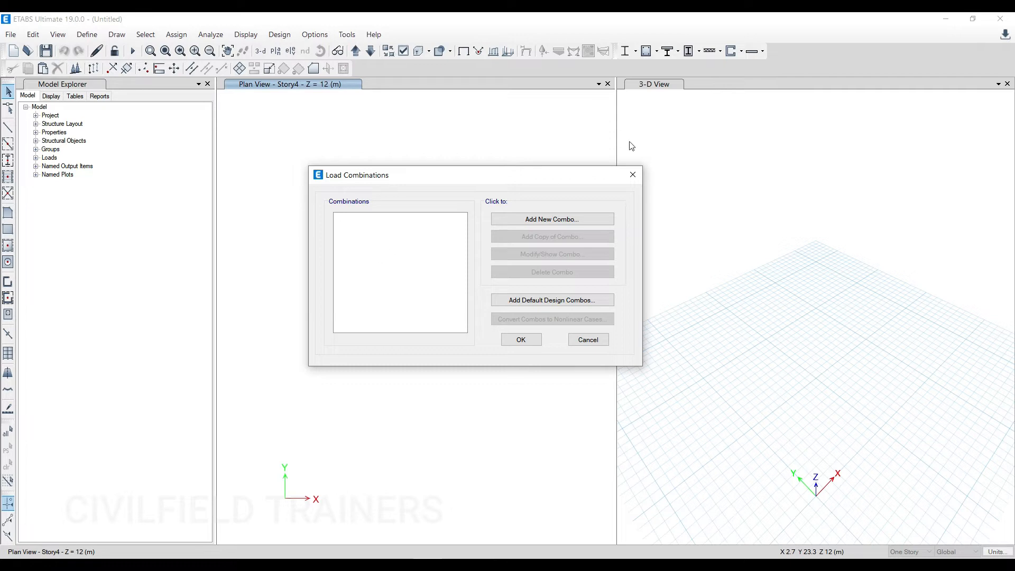
click(11, 35)
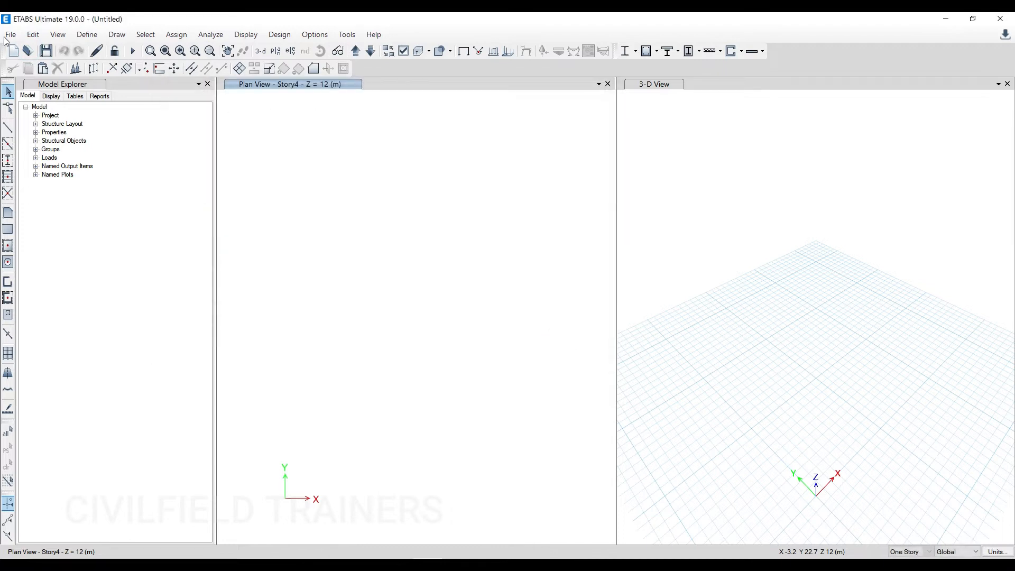
- Start another new model and confirm its initialization settings choice
click(12, 51)
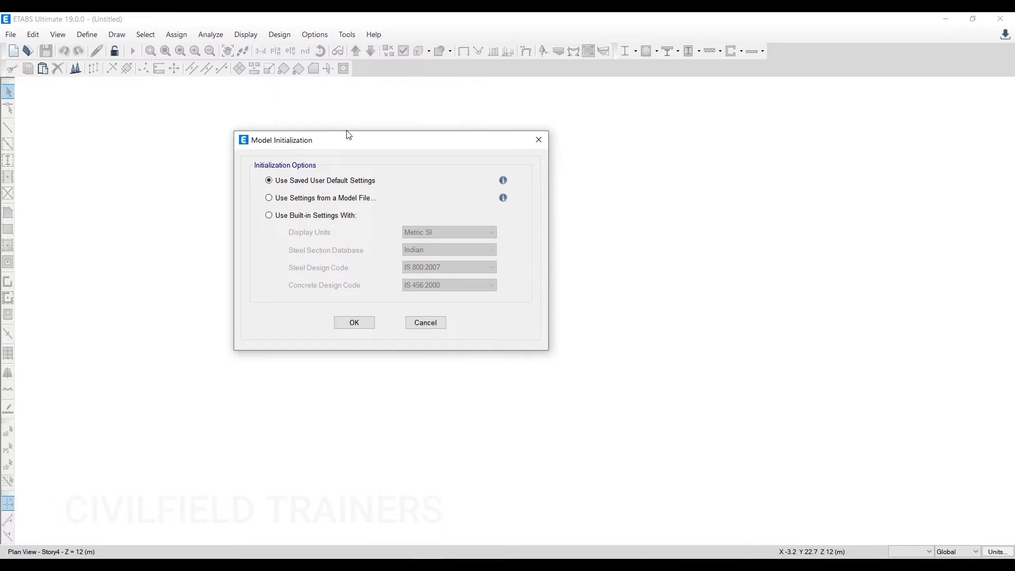
click(268, 215)
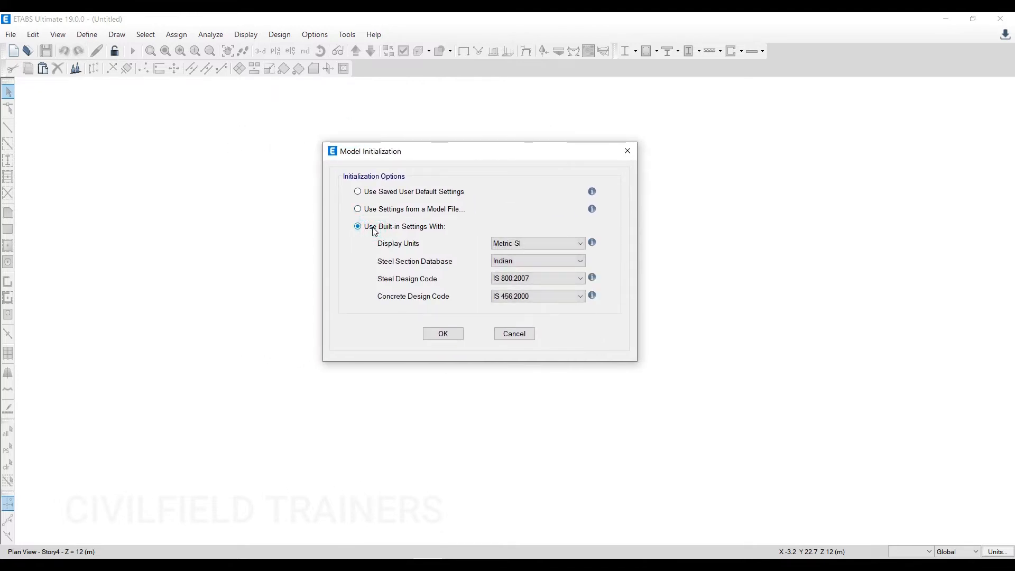
click(357, 208)
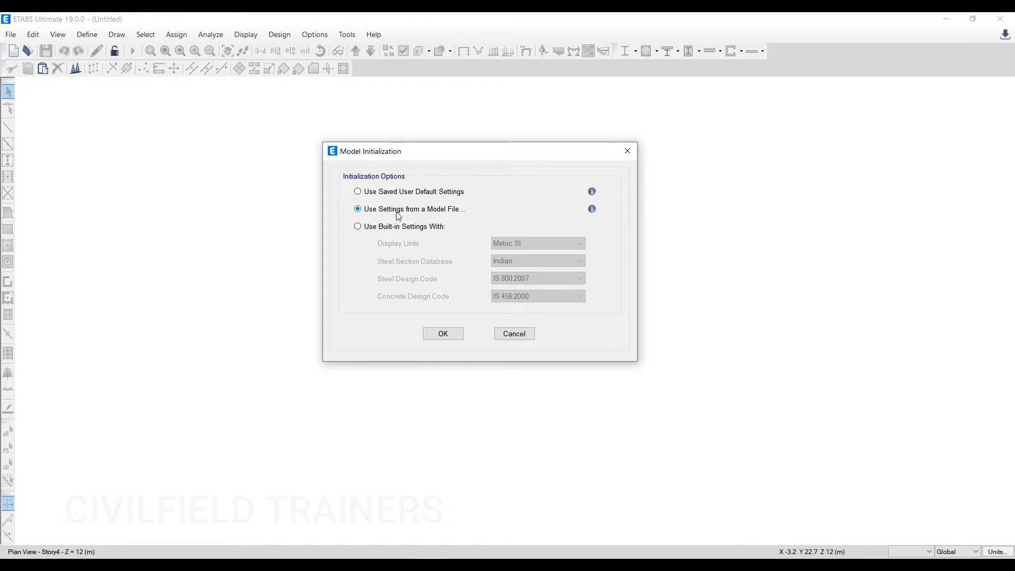
mouse_move(381, 214)
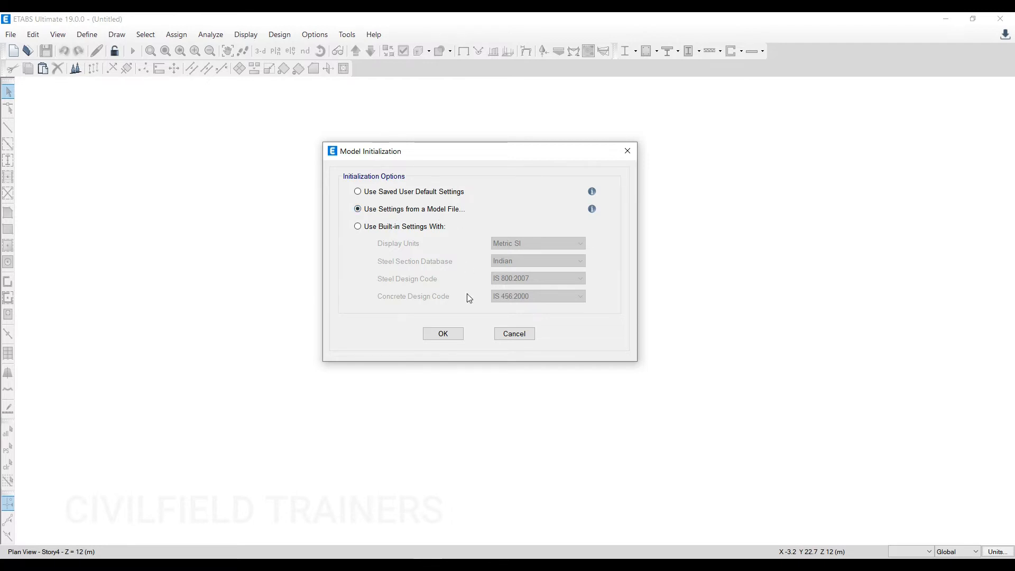
click(442, 334)
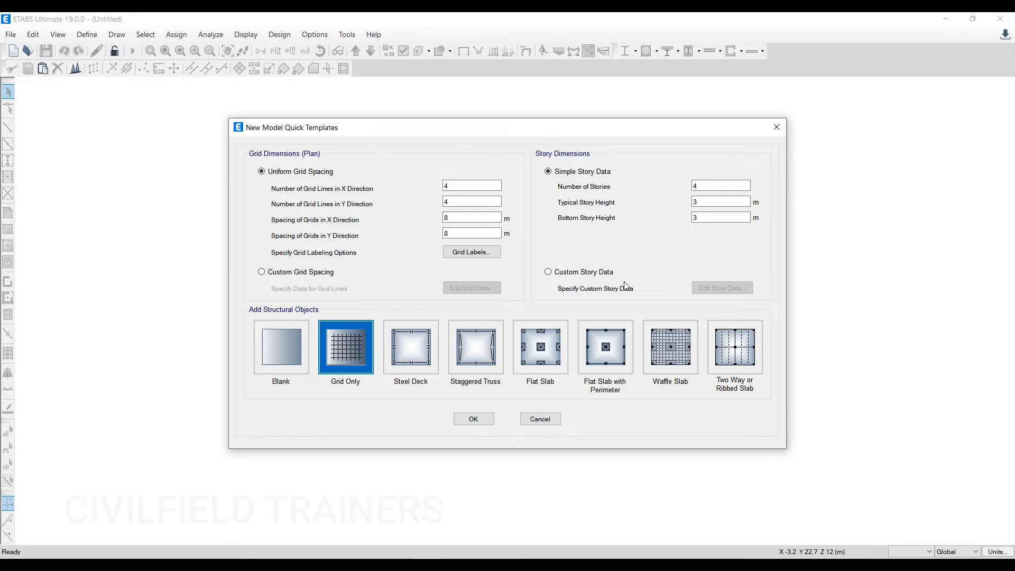
- Create a Blank model with custom grid spacing and four 3 m storeys
click(261, 272)
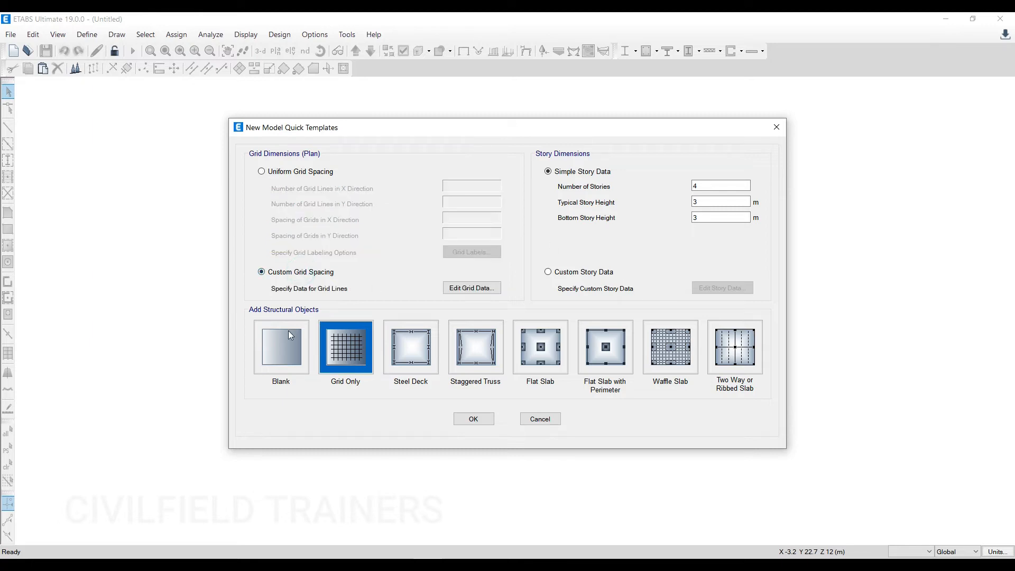
click(280, 346)
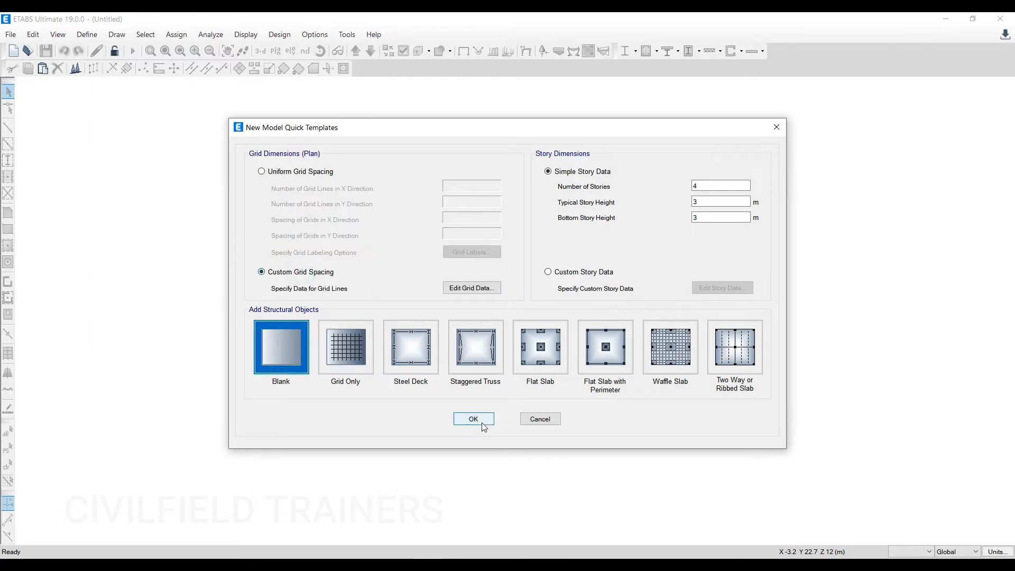
click(472, 419)
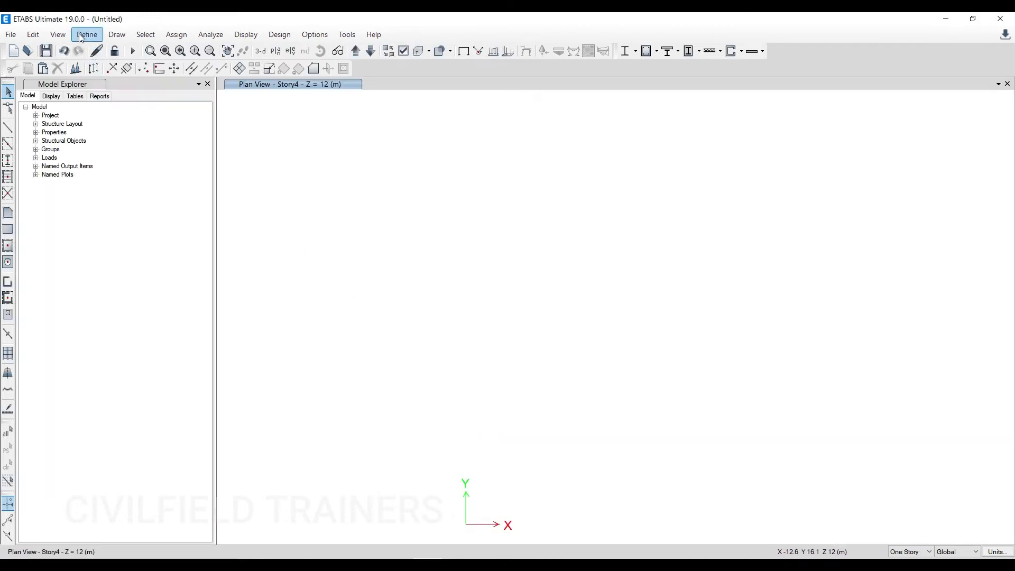
click(86, 34)
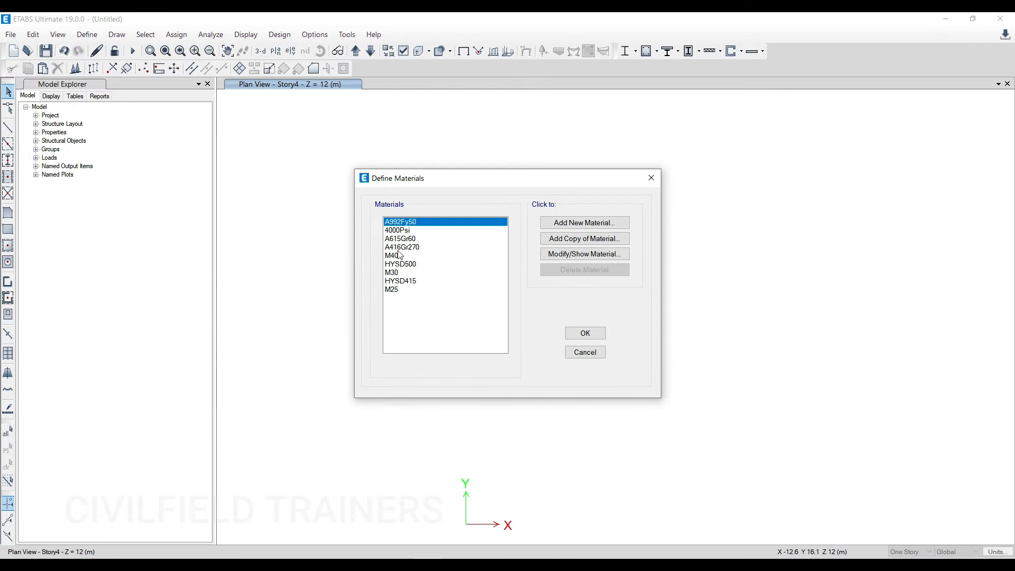
click(391, 272)
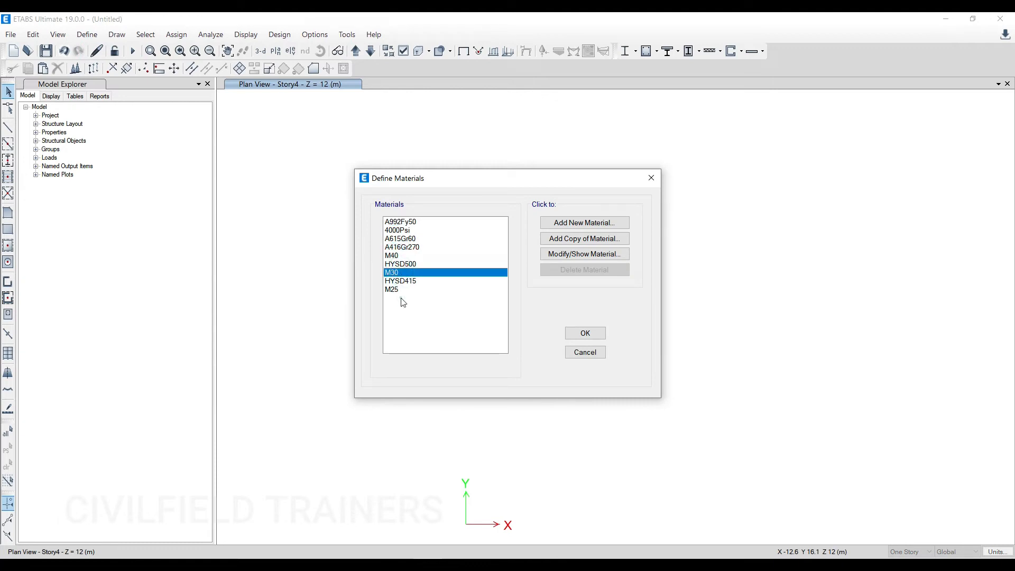
click(399, 263)
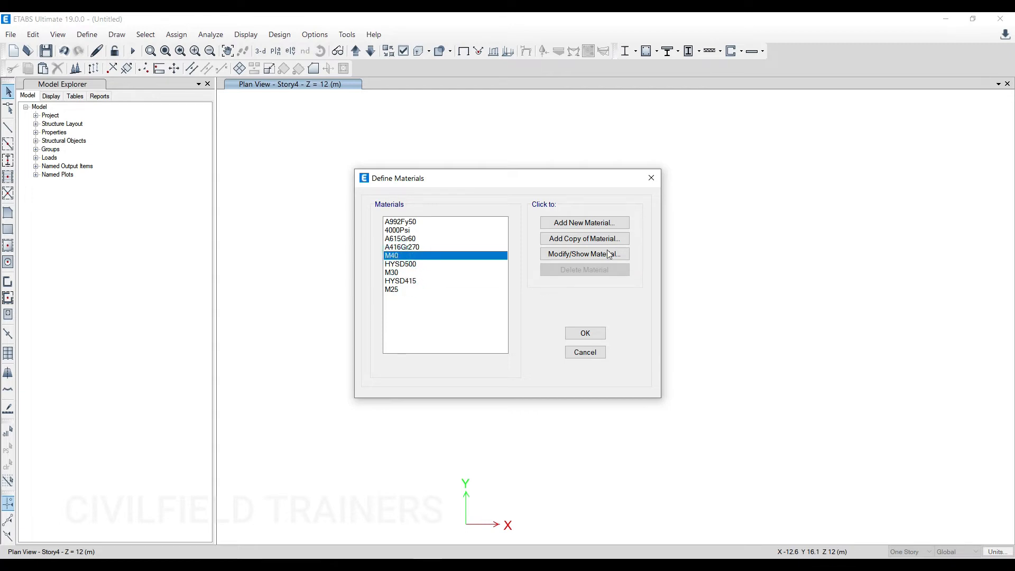
mouse_move(651, 178)
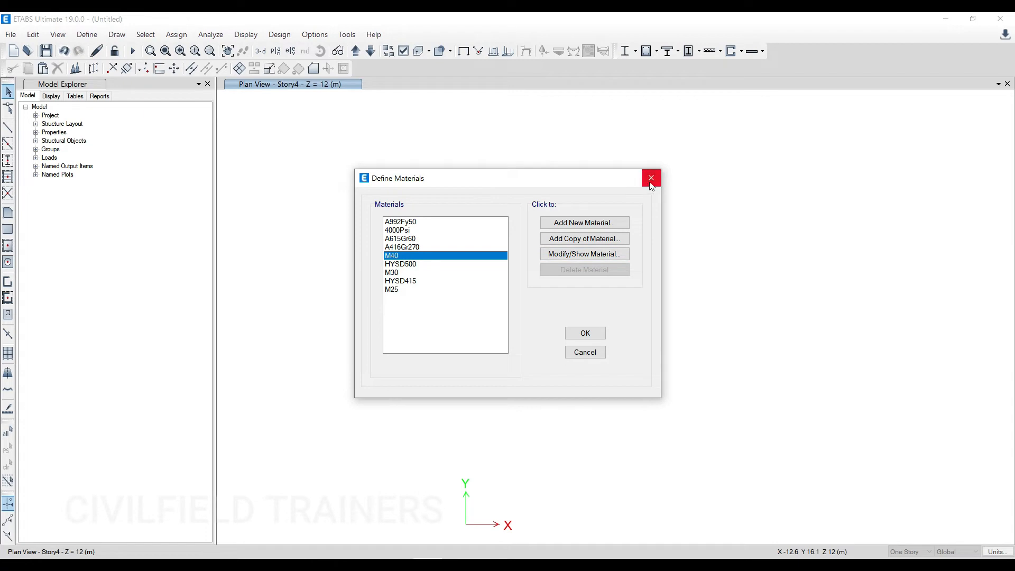
click(87, 34)
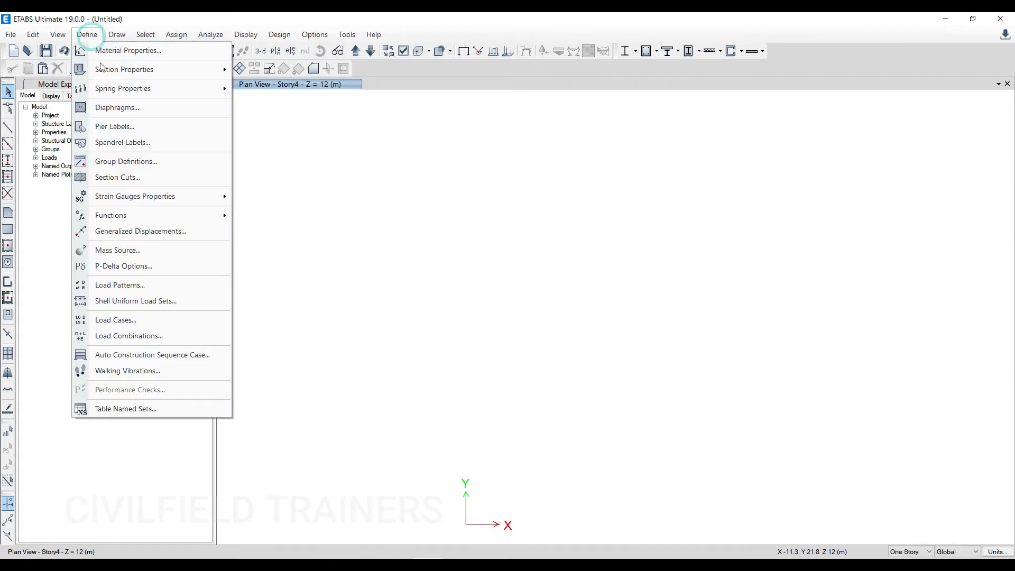
click(124, 69)
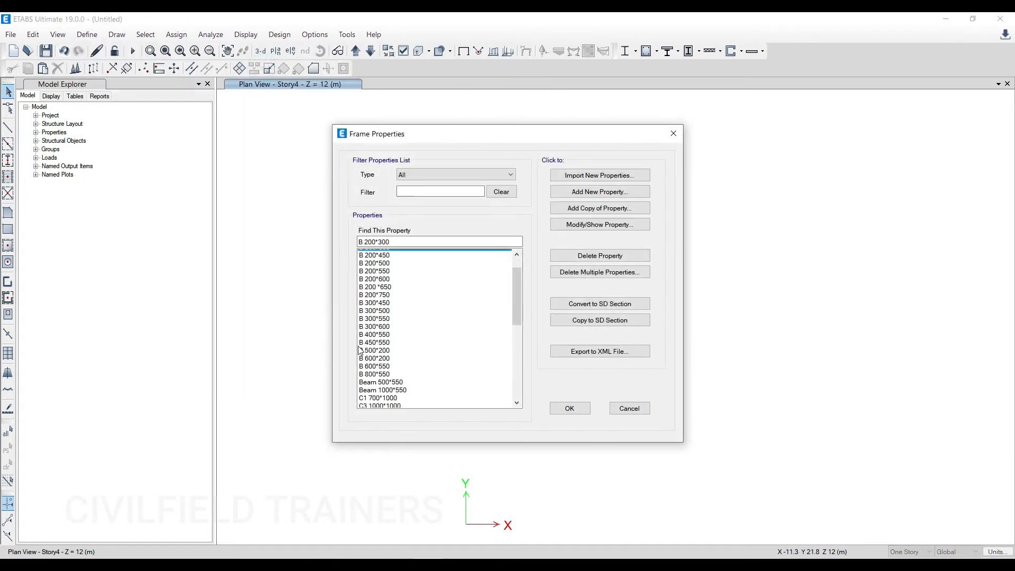
scroll(down, 3)
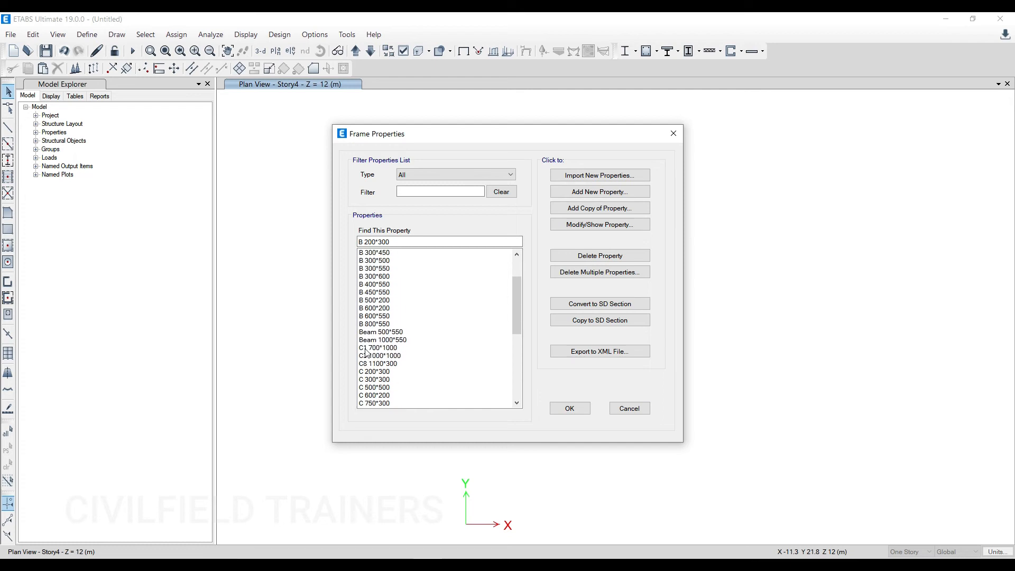
click(597, 271)
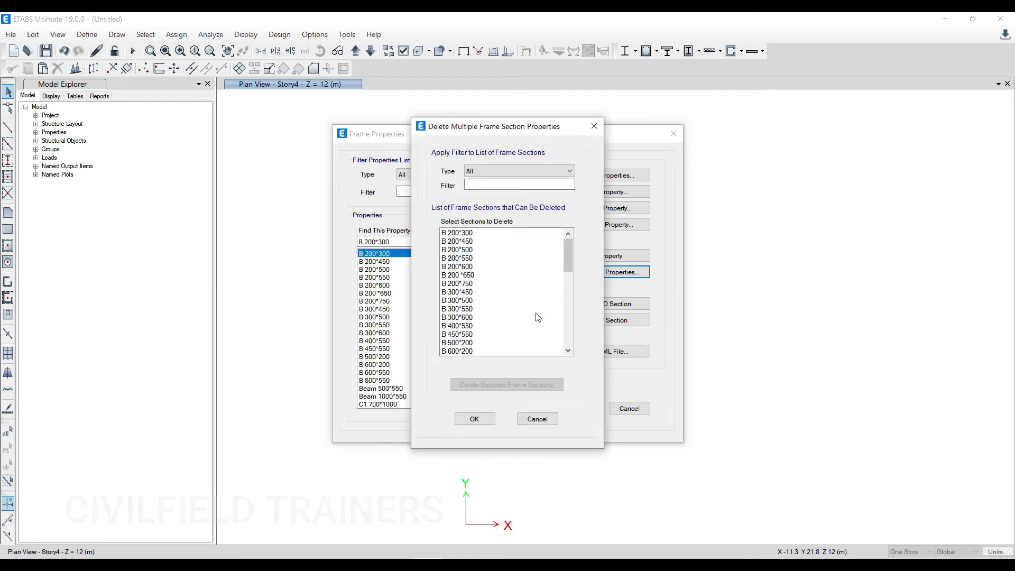
mouse_move(594, 126)
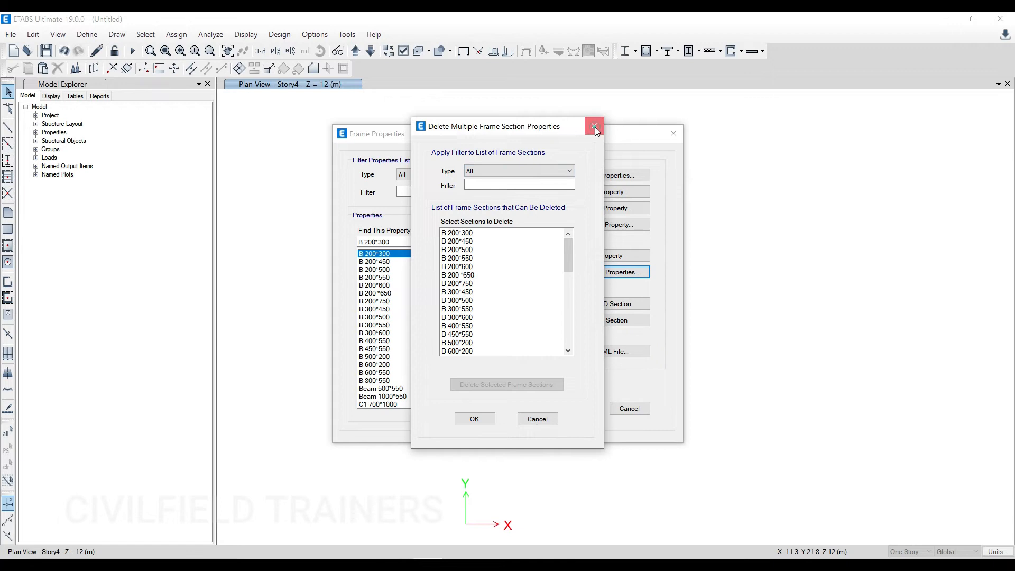
click(593, 126)
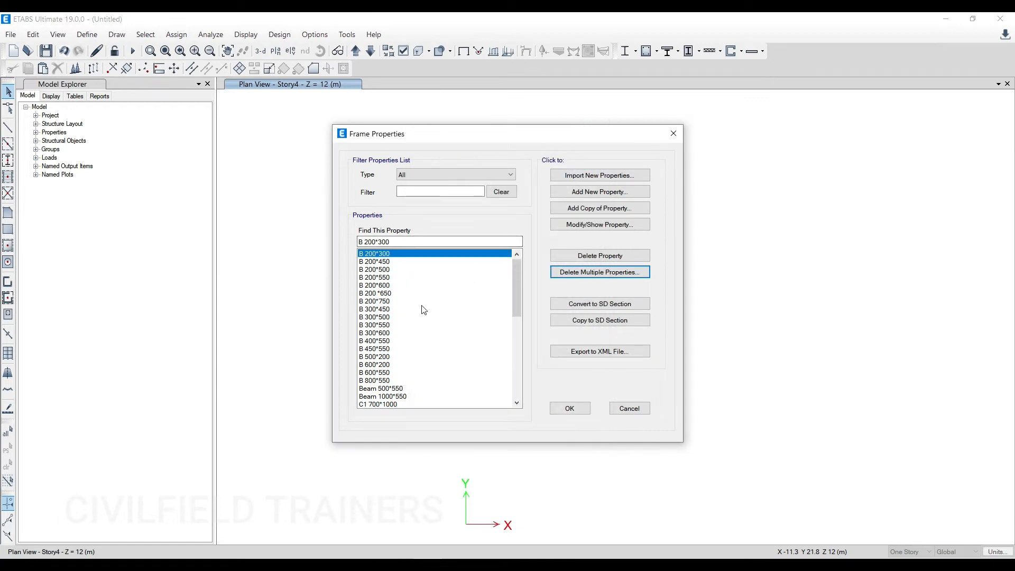
mouse_move(506, 286)
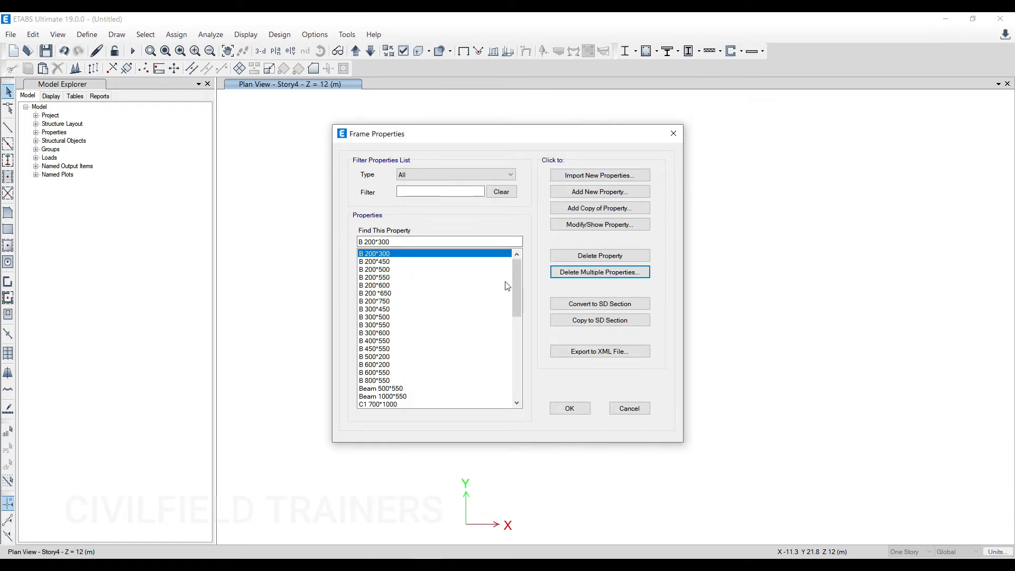
click(598, 271)
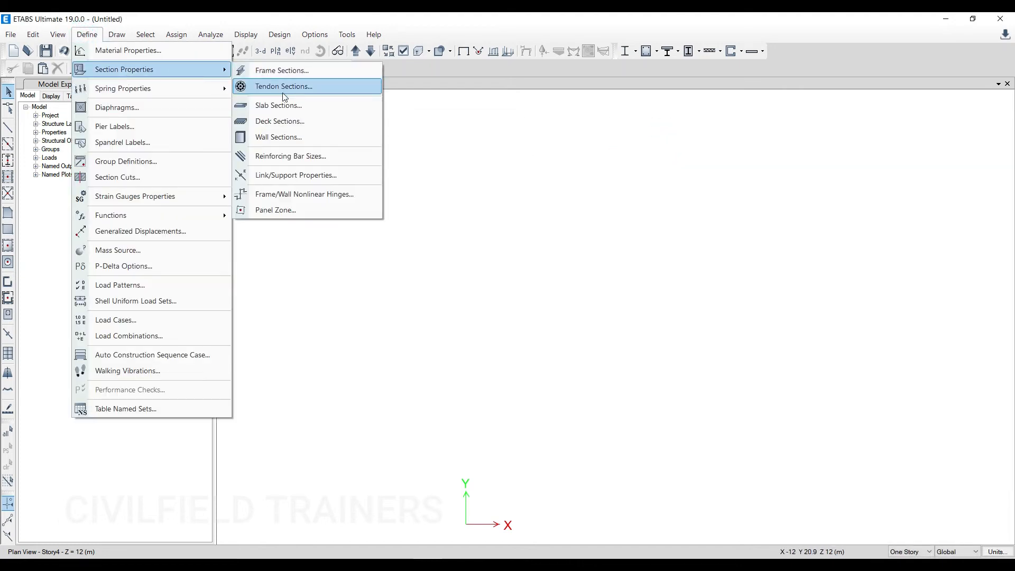
click(279, 105)
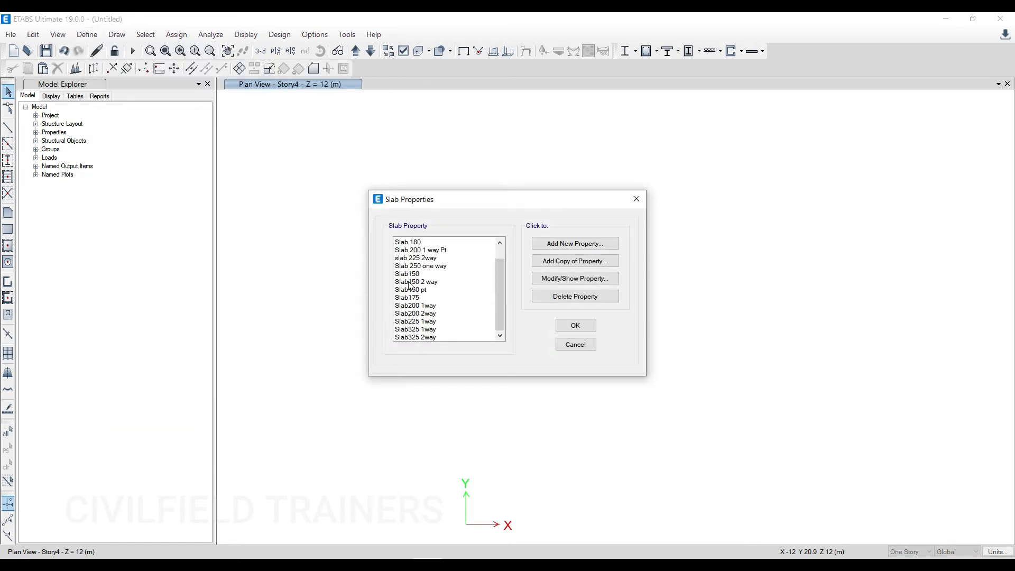
click(86, 34)
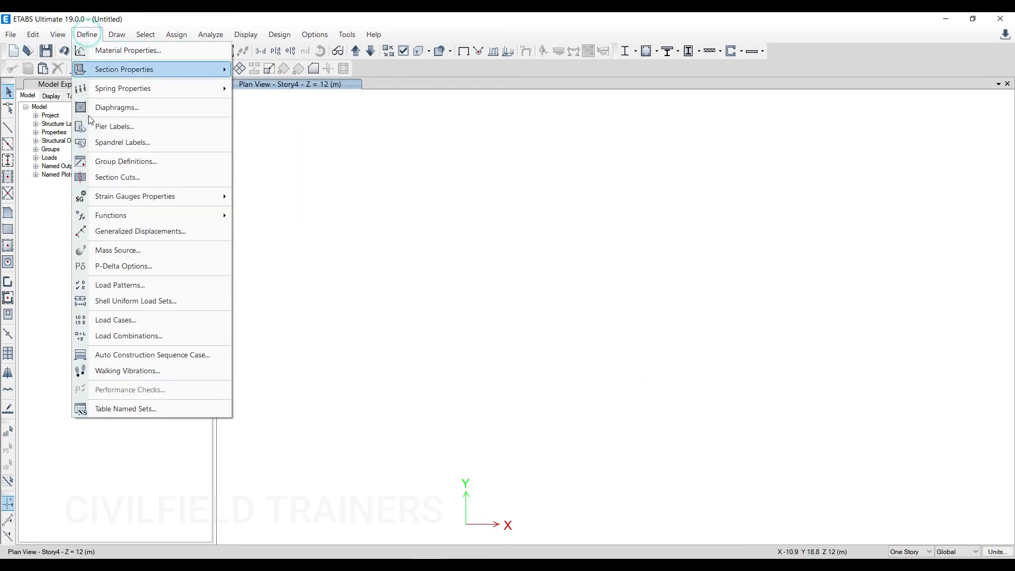
mouse_move(141, 285)
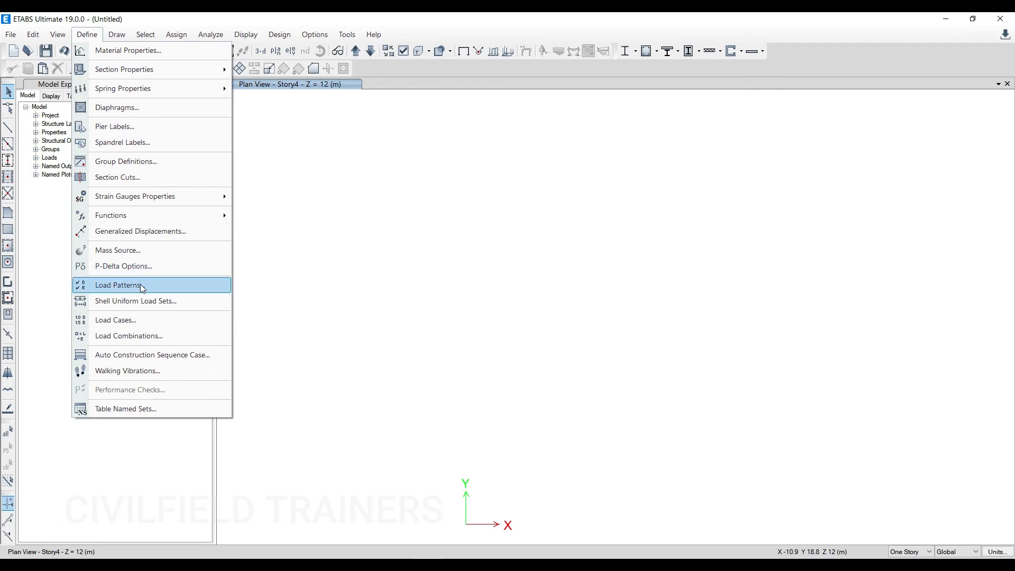
click(118, 285)
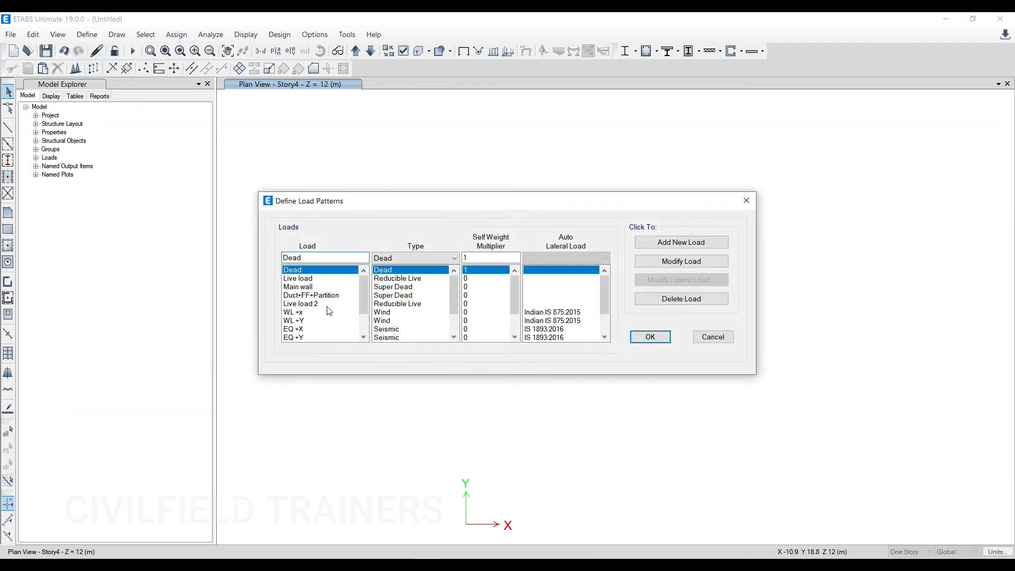
scroll(down, 3)
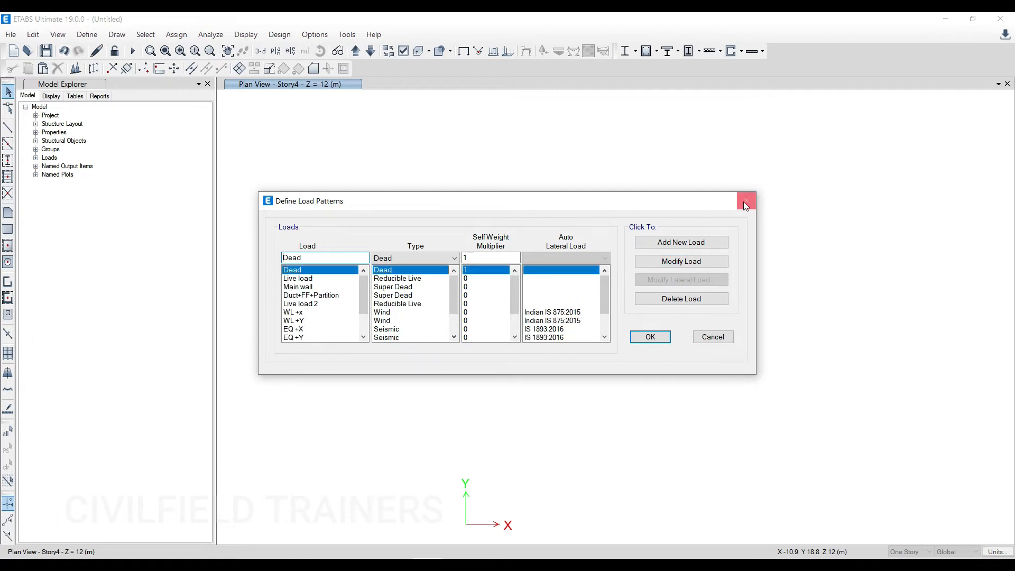
mouse_move(745, 201)
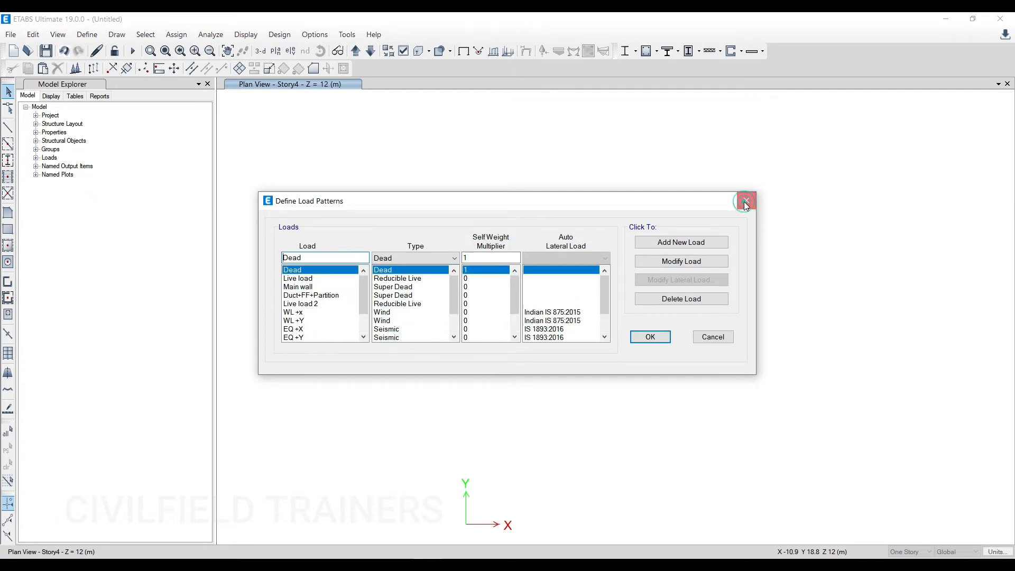
click(744, 201)
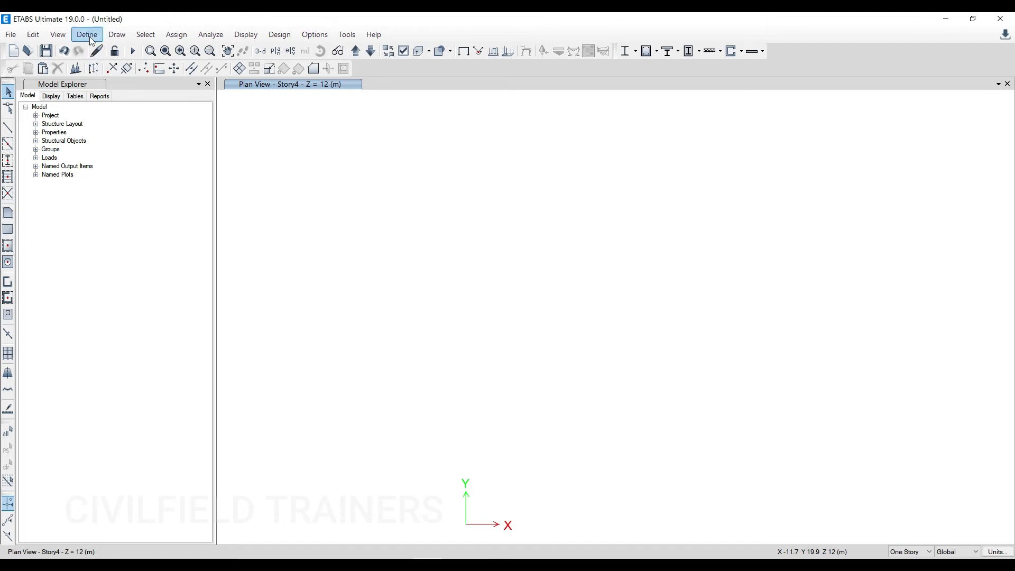
- Open Define > Load Combinations and scroll through combos such as DL+LL and DL+WX
click(86, 34)
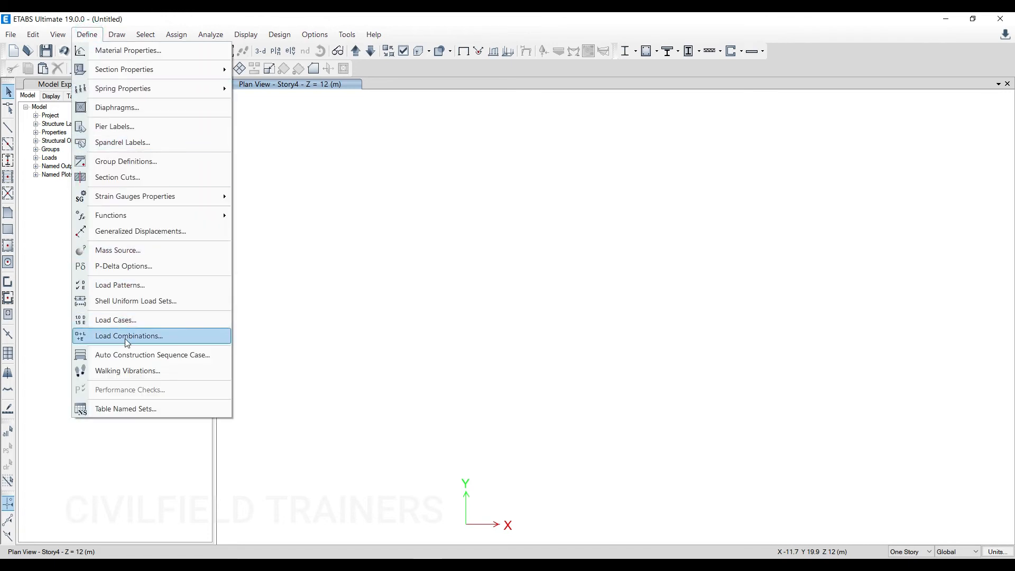
click(129, 335)
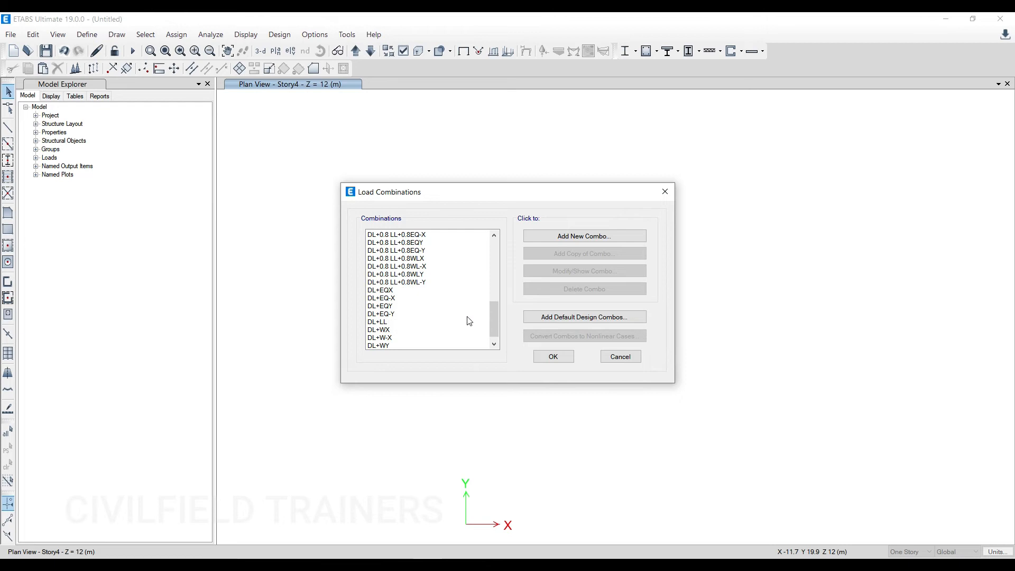
scroll(down, 3)
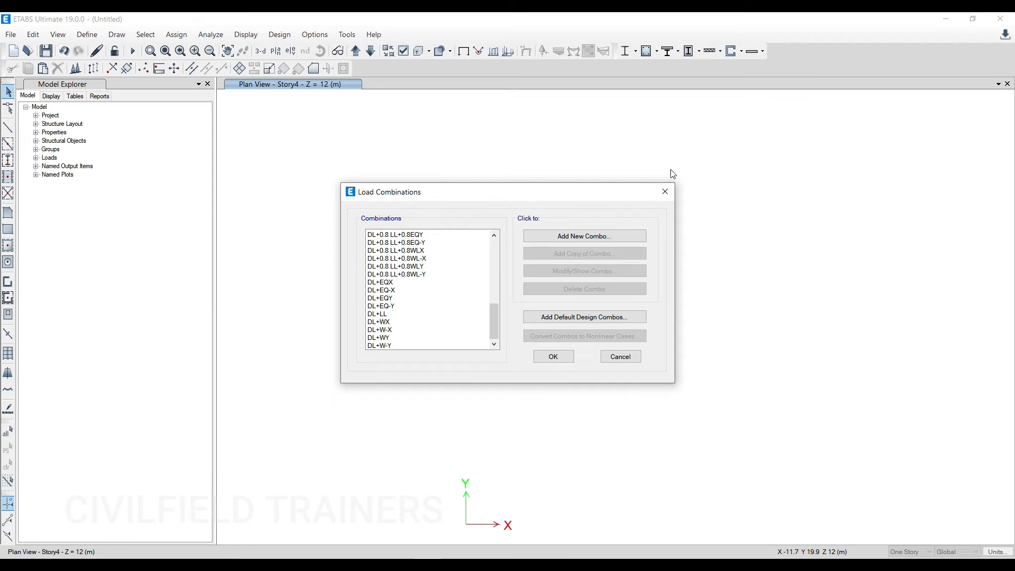
mouse_move(663, 191)
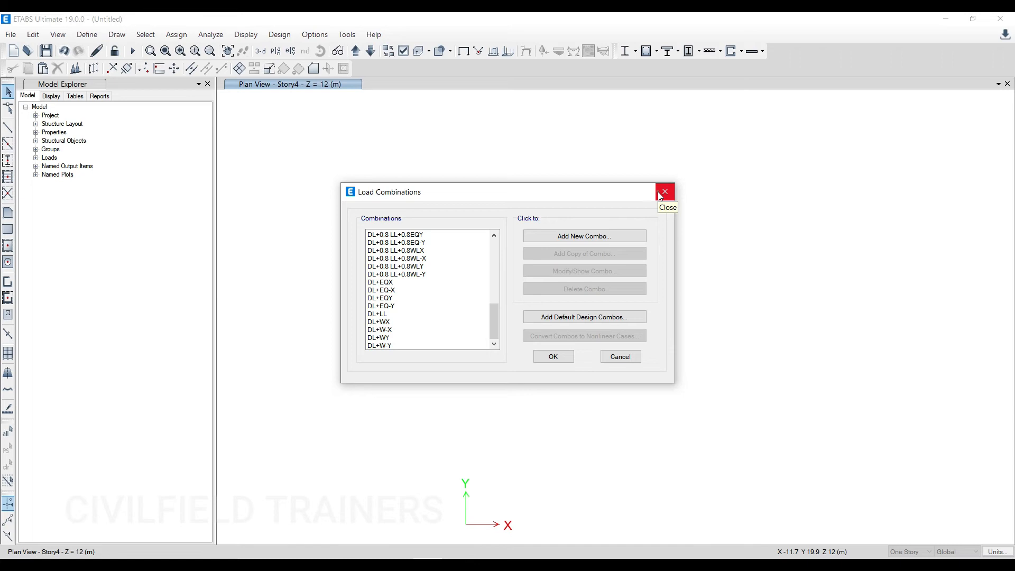
- Recheck the frame sections list (B 200*300 to C1 700*1000) and close it unchanged
click(11, 34)
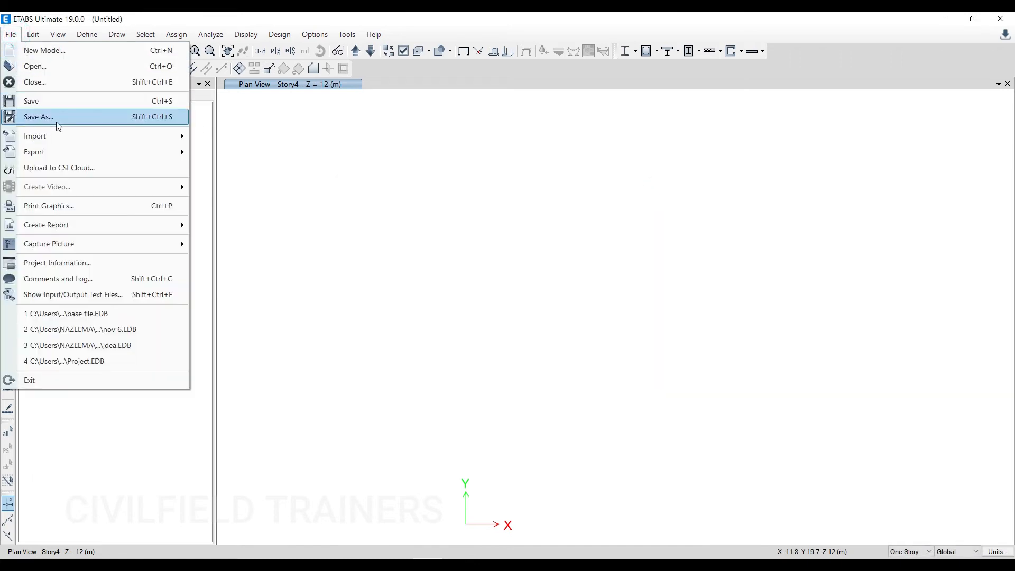
click(367, 188)
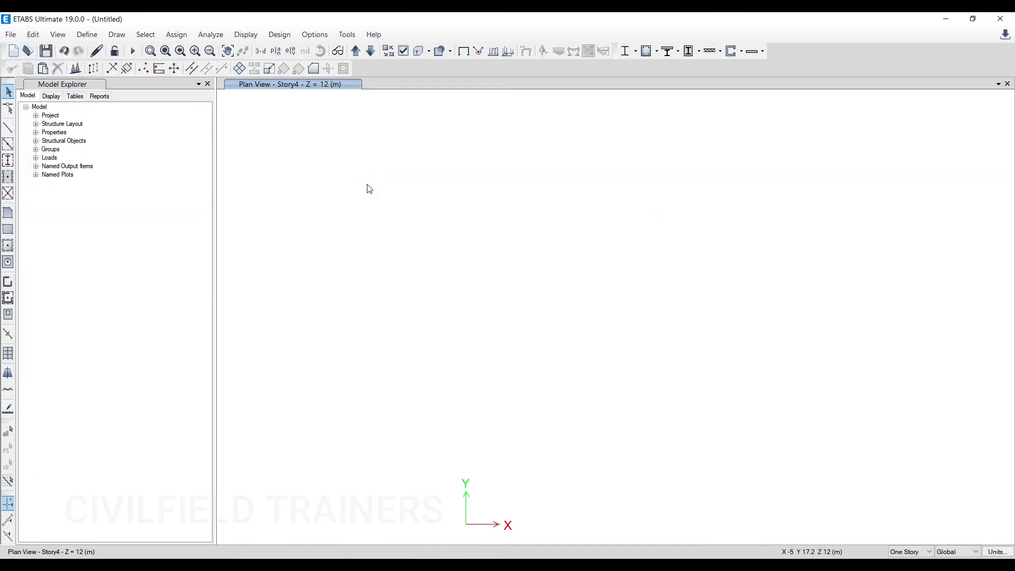
mouse_move(272, 171)
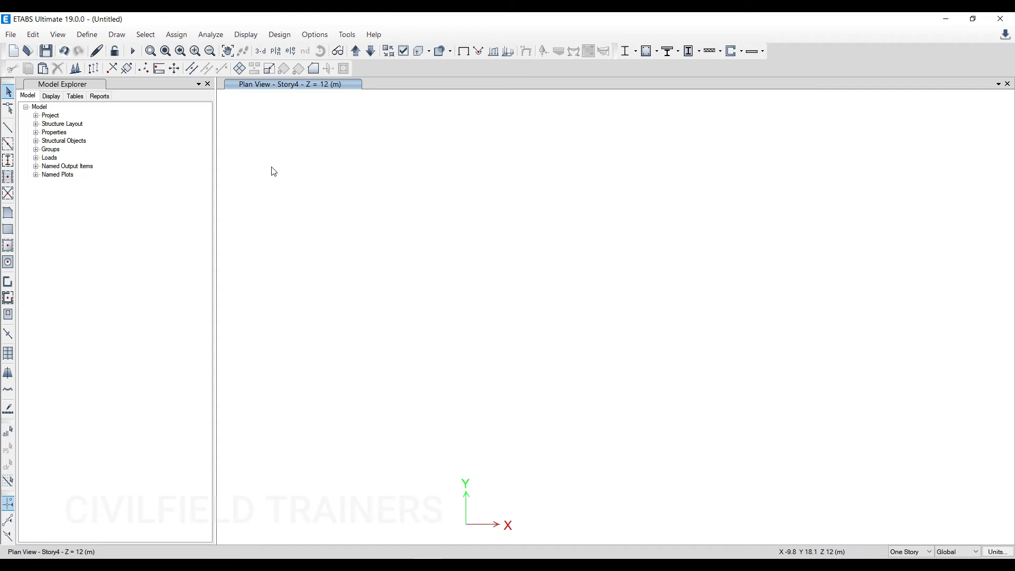
click(86, 35)
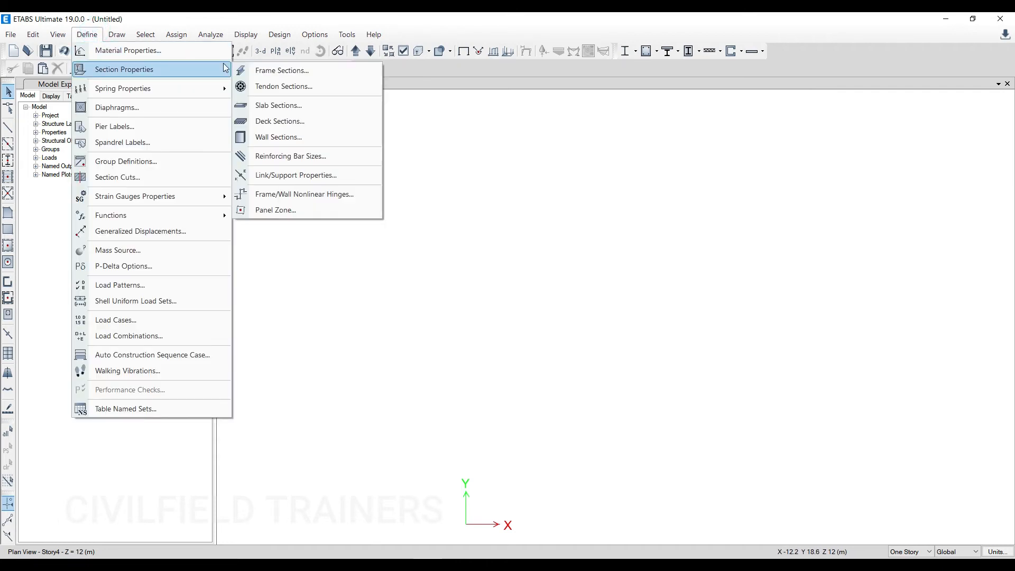
click(280, 71)
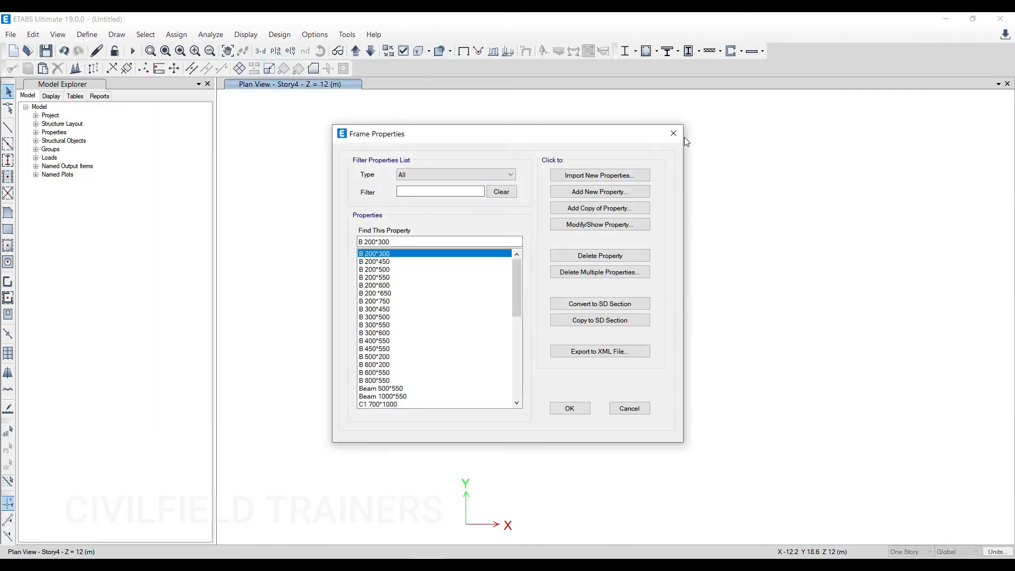
click(627, 407)
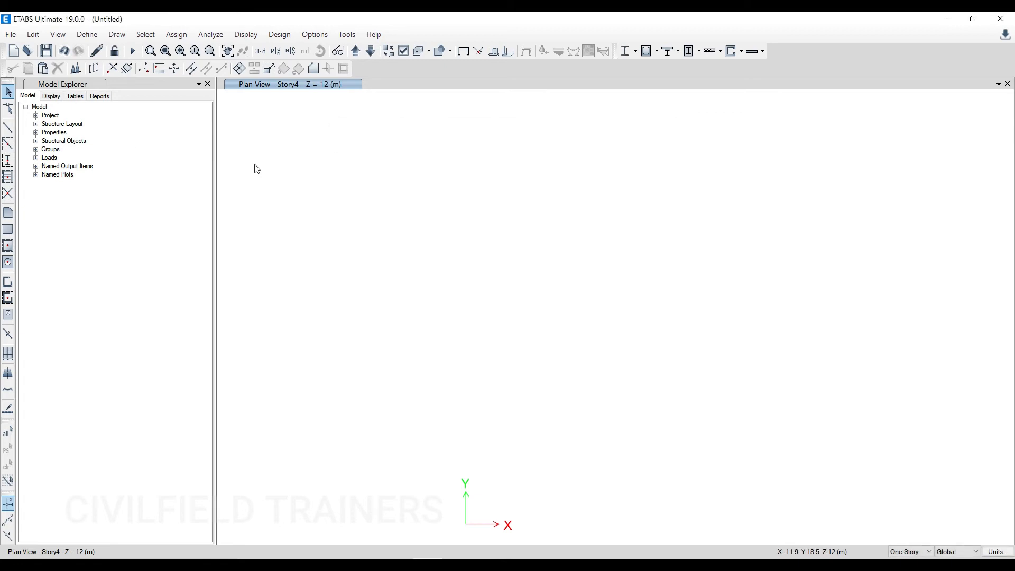
mouse_move(530, 266)
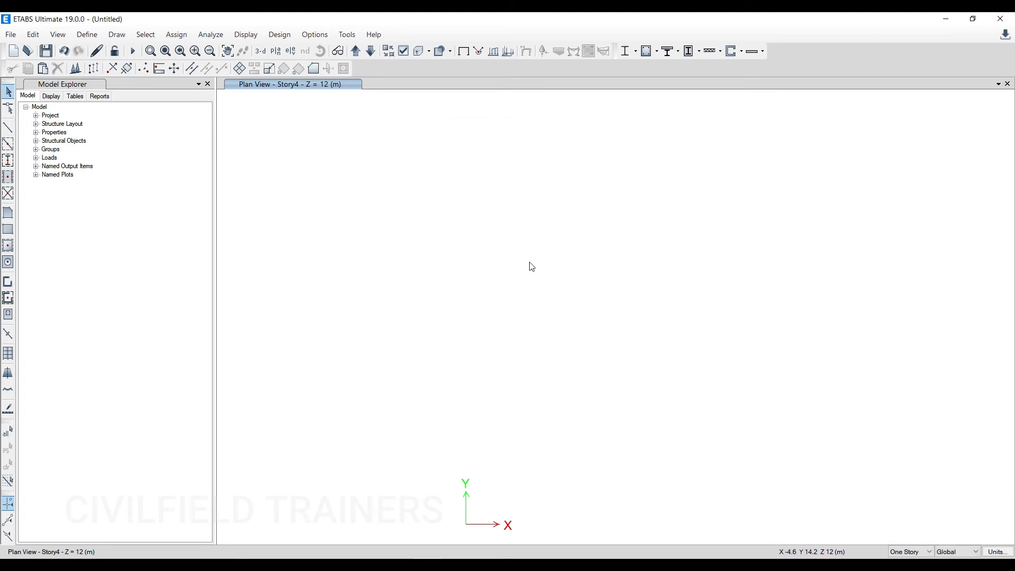
- Switch to the beam/column/brace tool, back to Select, and reopen Define
click(8, 126)
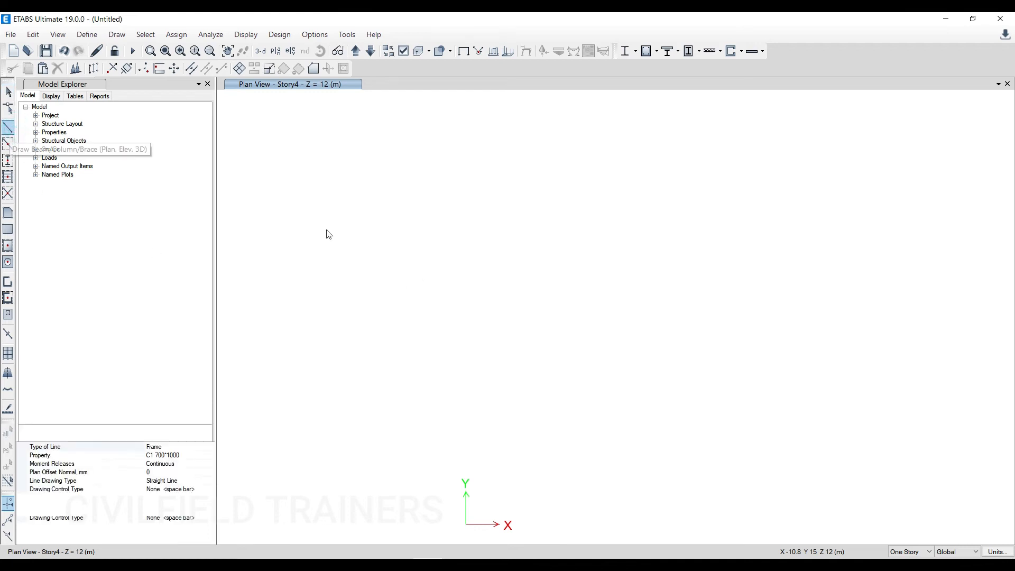
click(8, 92)
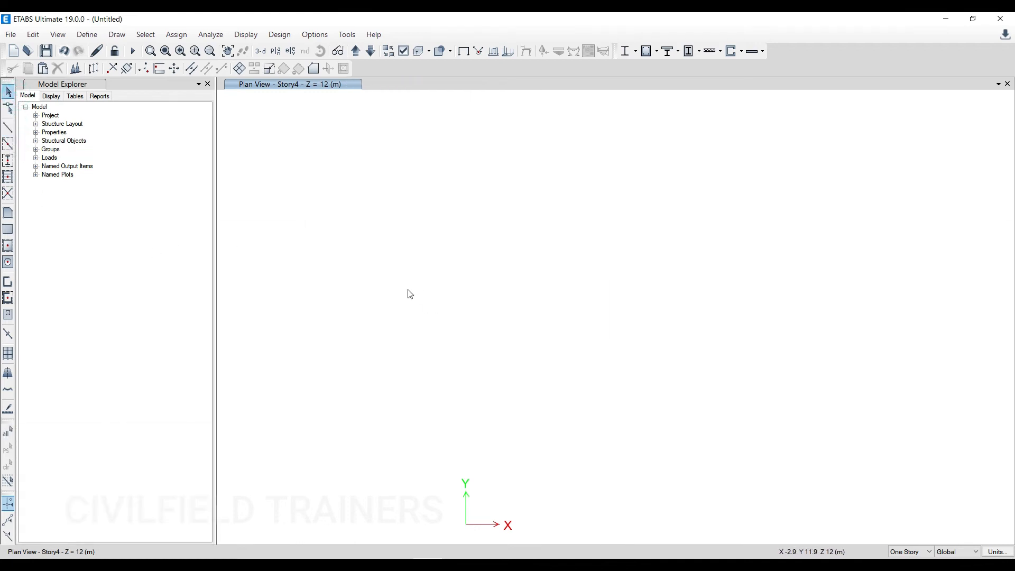
click(86, 34)
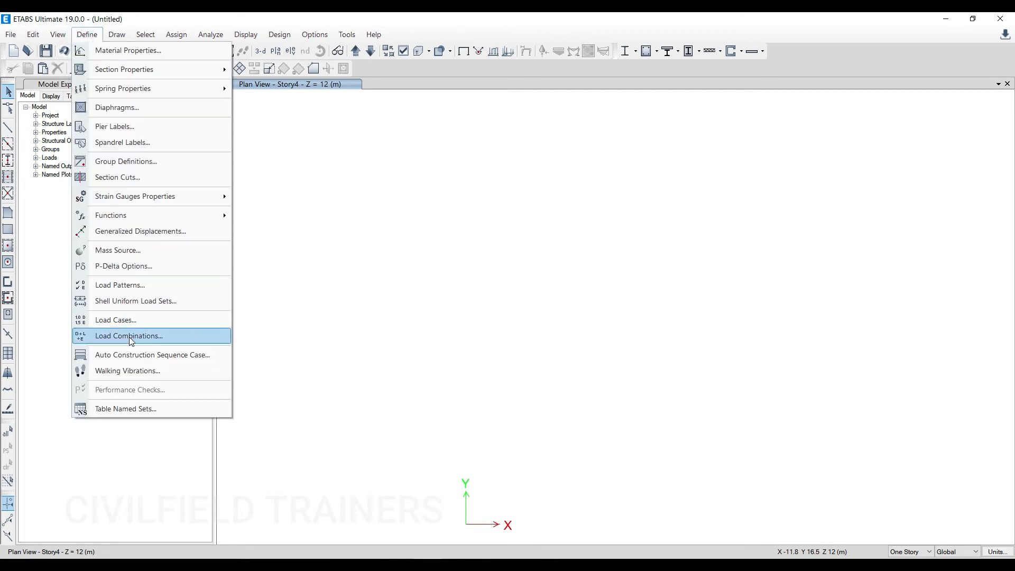
- Inspect the 1.2[DL+LL-(Ex-0.3Ey)] and 1.2[DL+LL-(Ey+0.3Ex)] factors, closing all unchanged
click(128, 335)
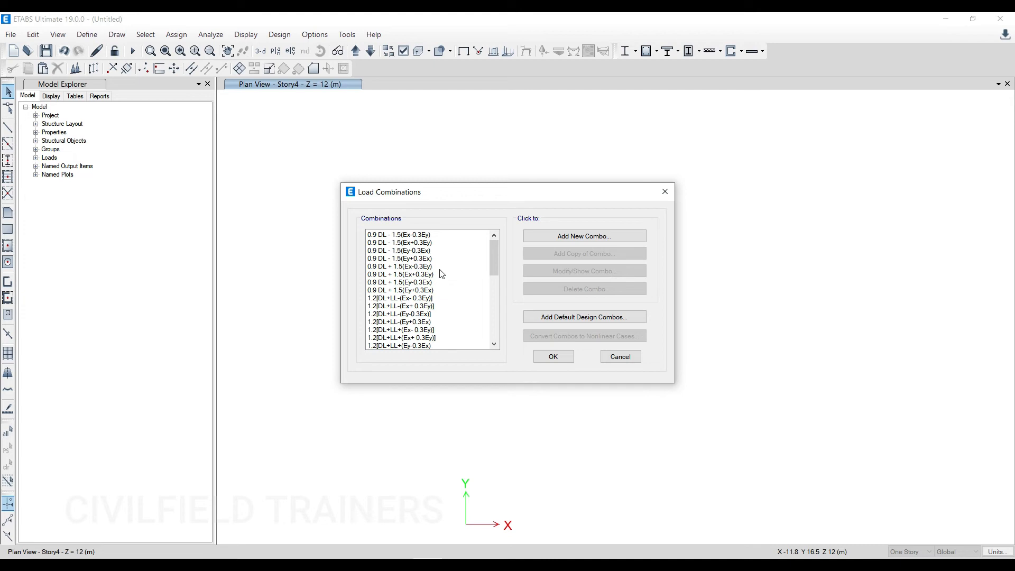
mouse_move(405, 298)
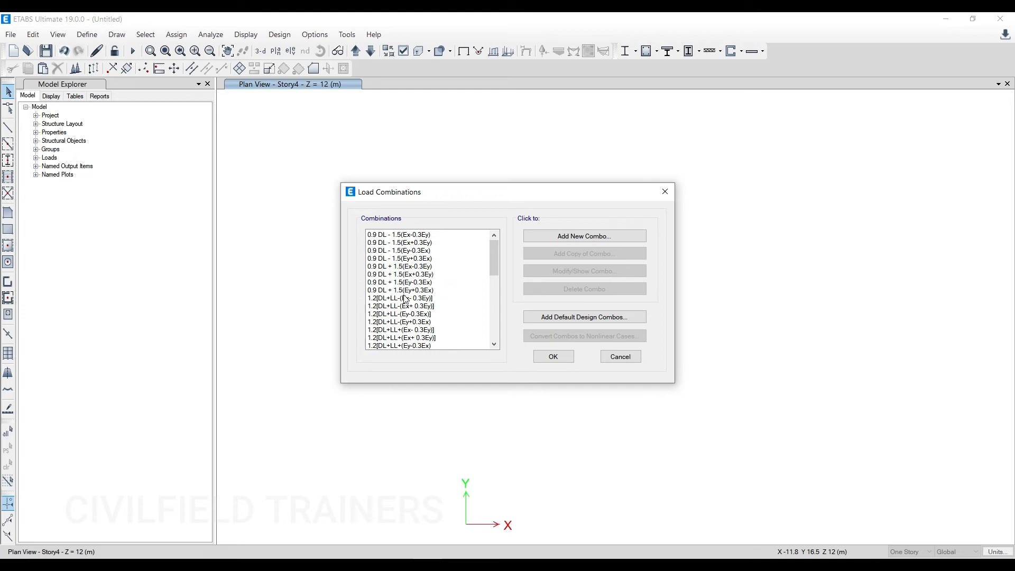
double_click(400, 314)
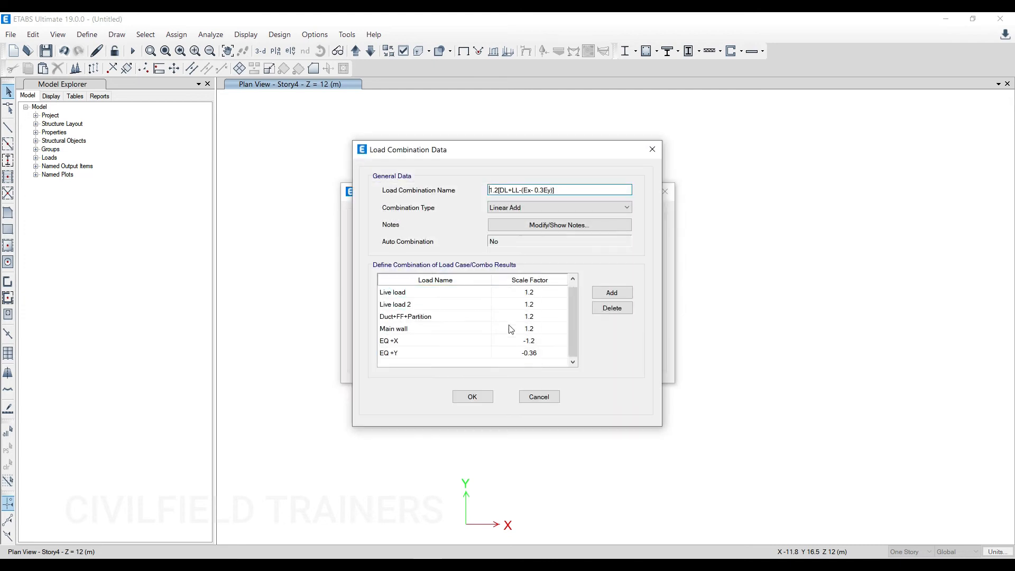
click(472, 395)
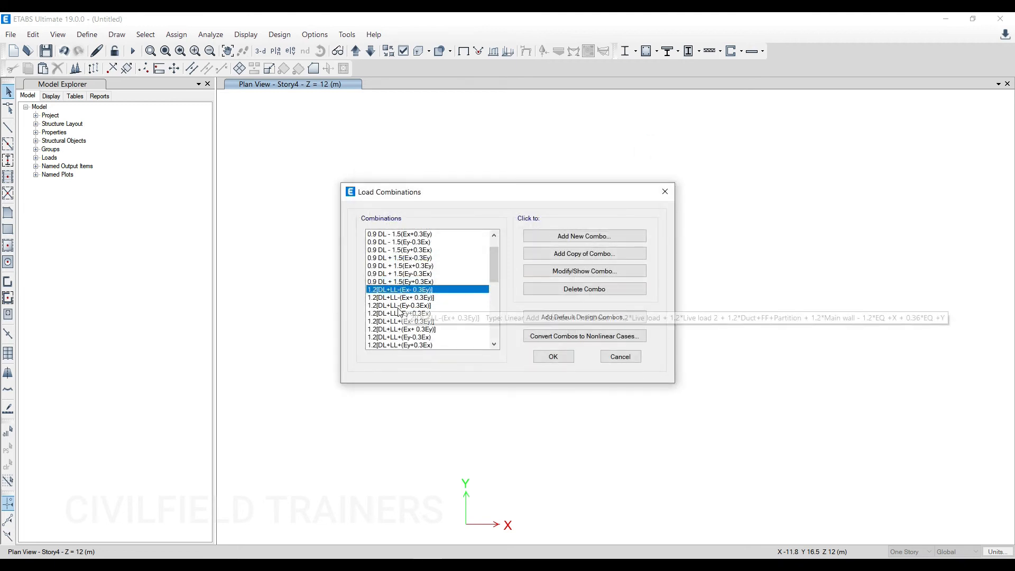
click(583, 271)
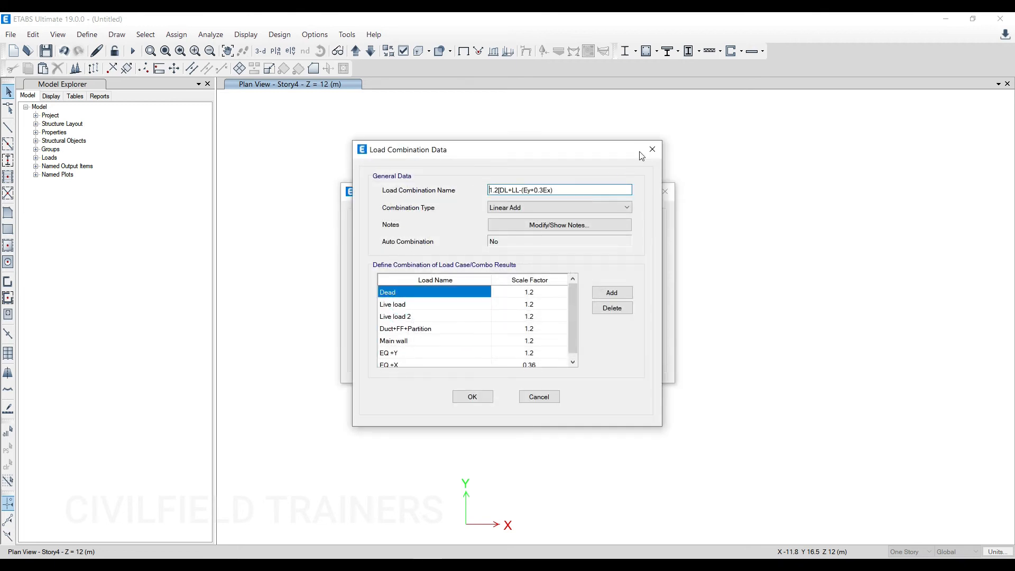
click(472, 396)
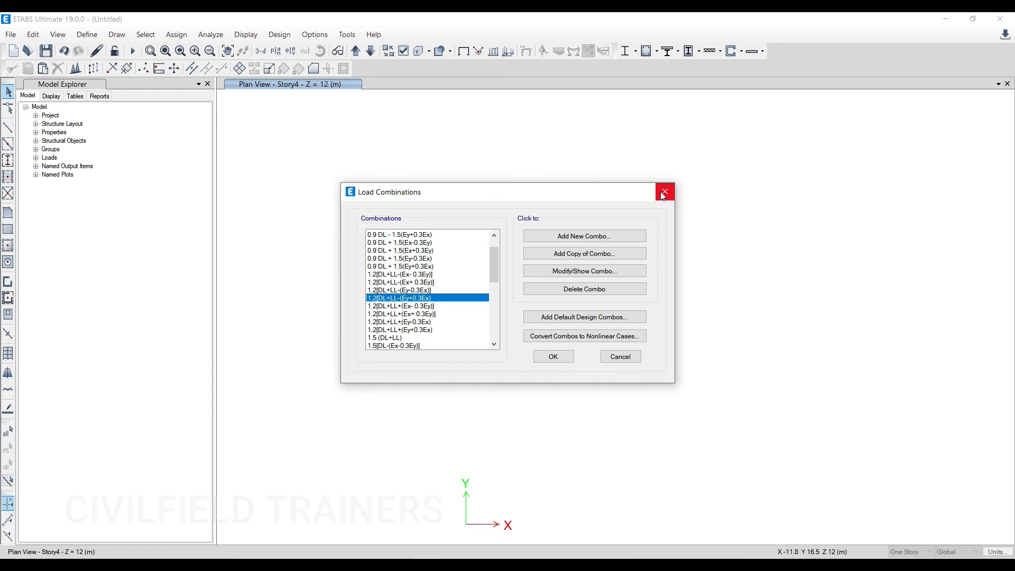
click(663, 193)
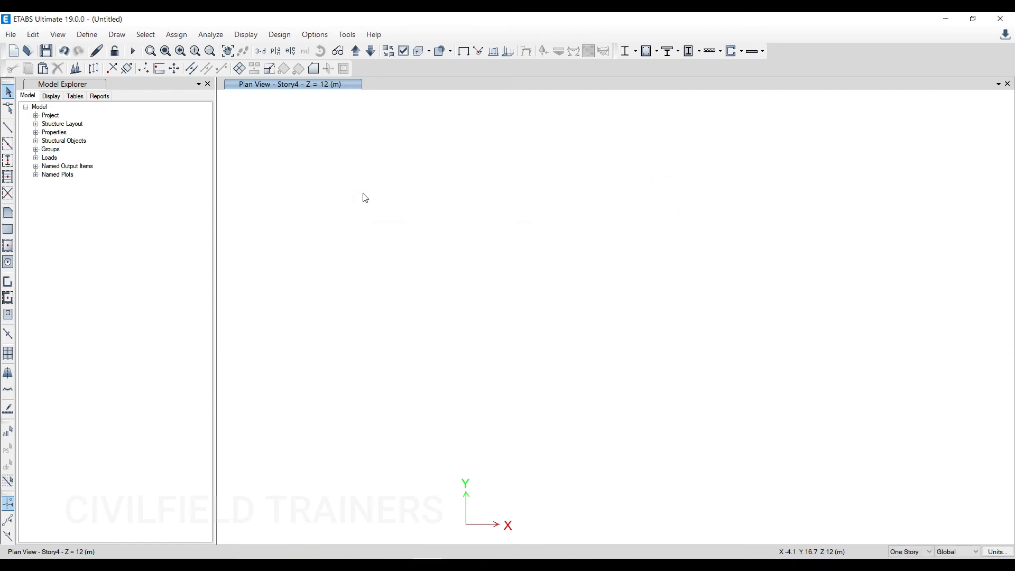
mouse_move(287, 128)
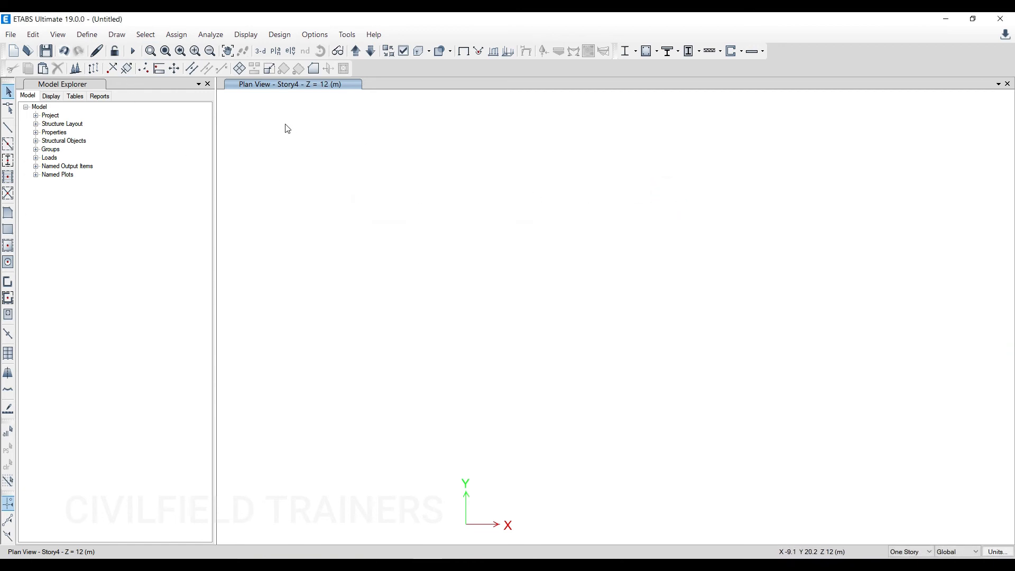
click(210, 34)
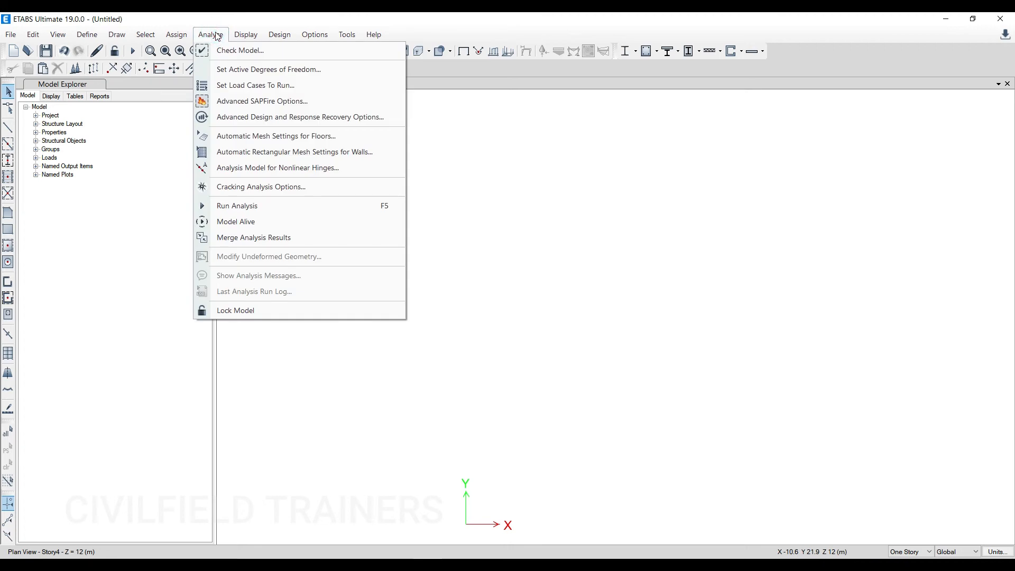
mouse_move(255, 85)
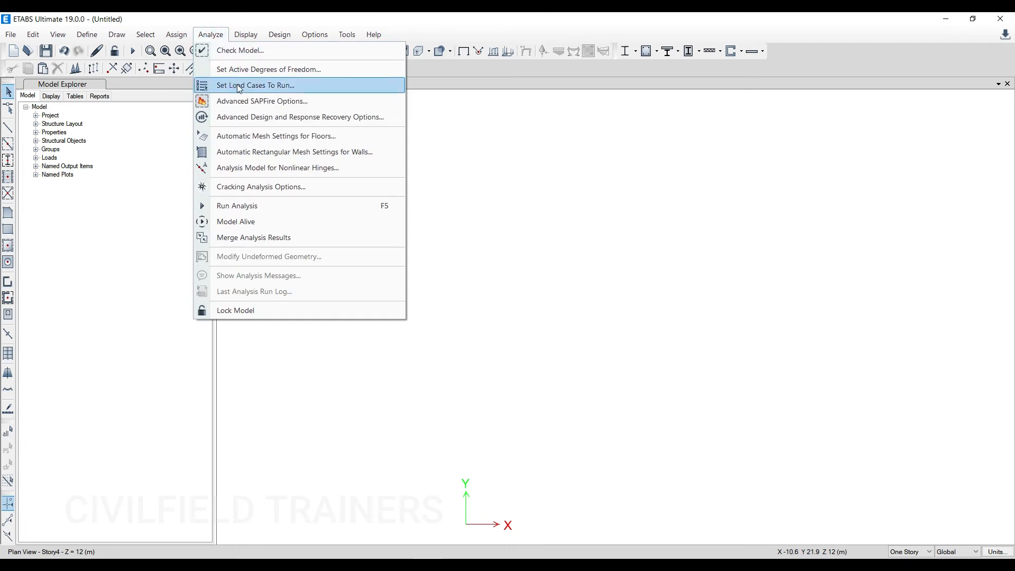
mouse_move(293, 87)
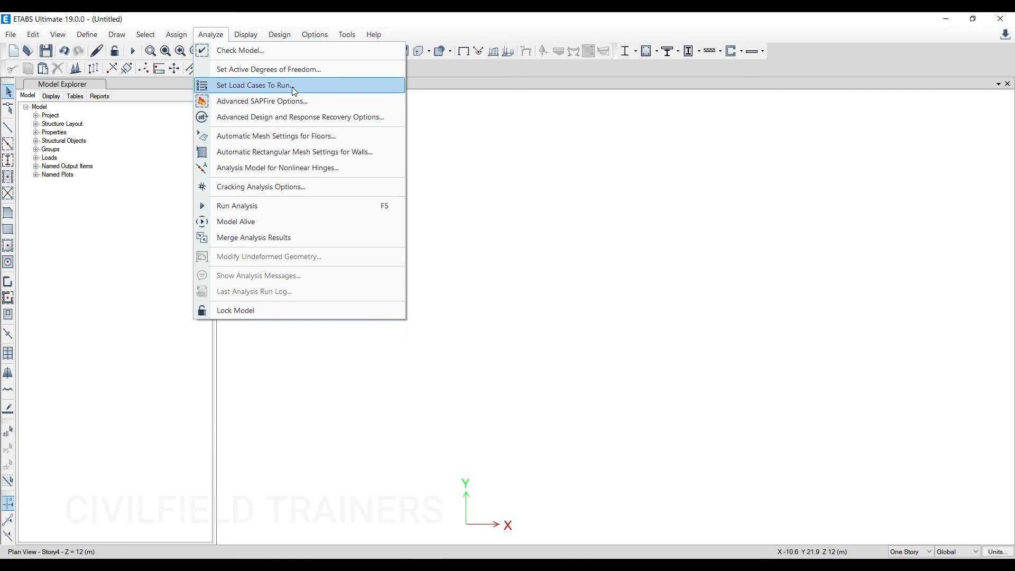
click(86, 34)
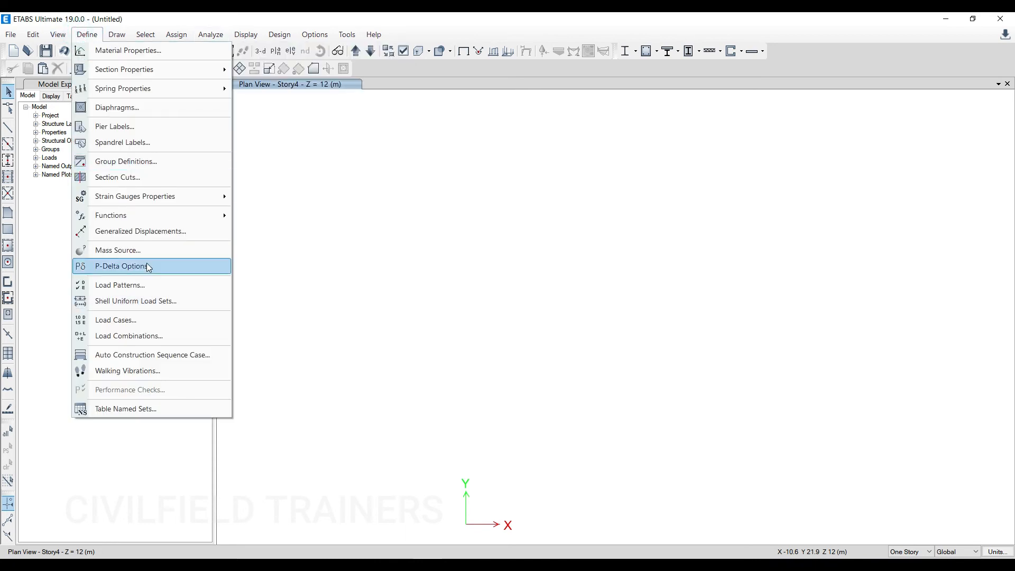
click(120, 285)
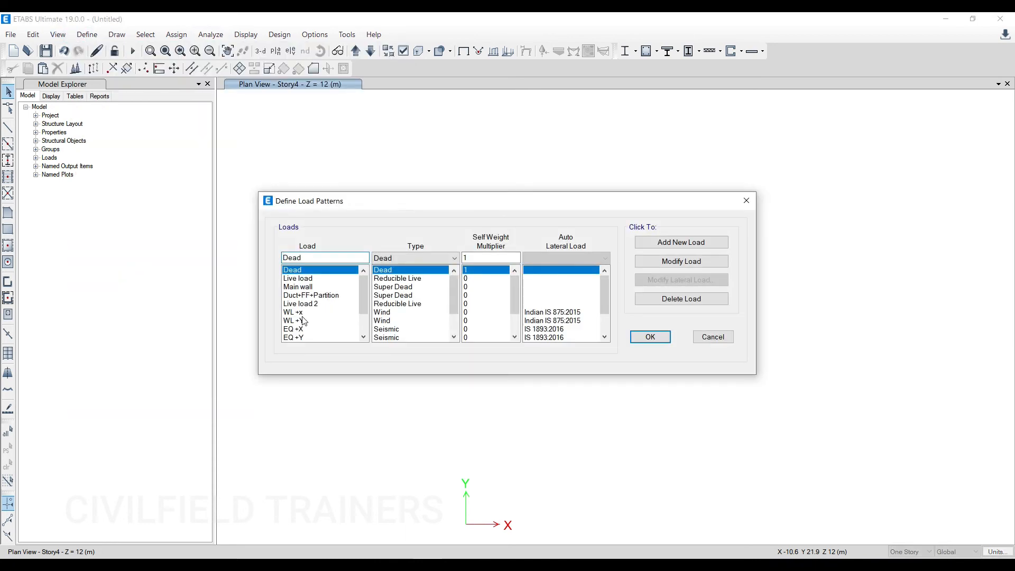
click(294, 295)
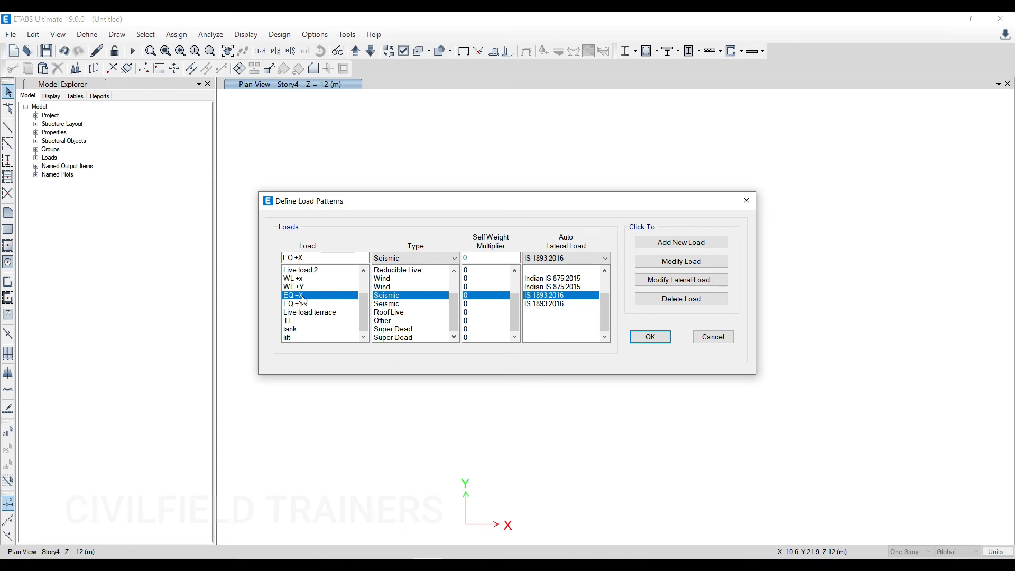
click(649, 336)
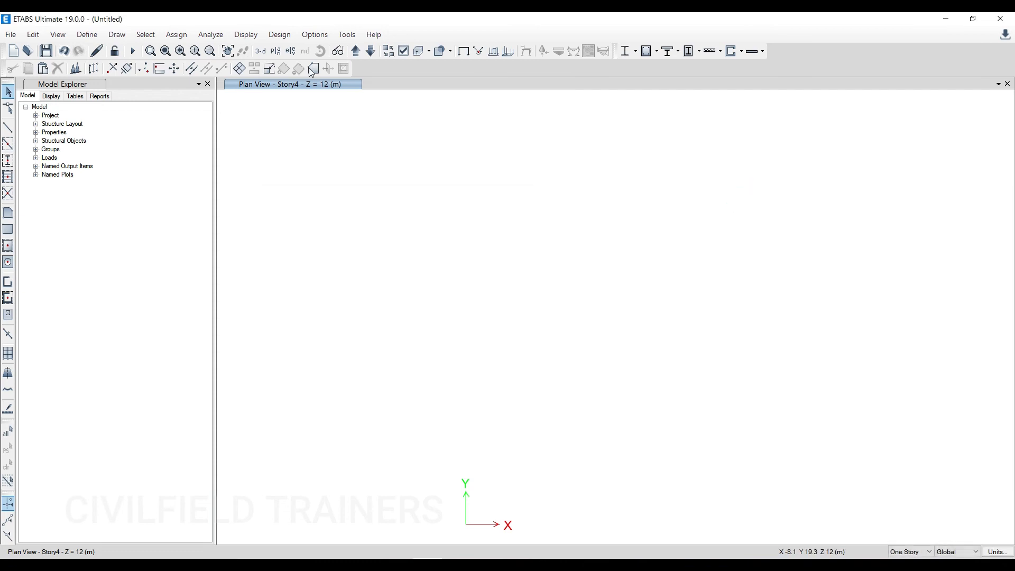
- Mark EQ +X, EQ +Y and response-spectrum X and Y cases as Do Not Run
click(210, 34)
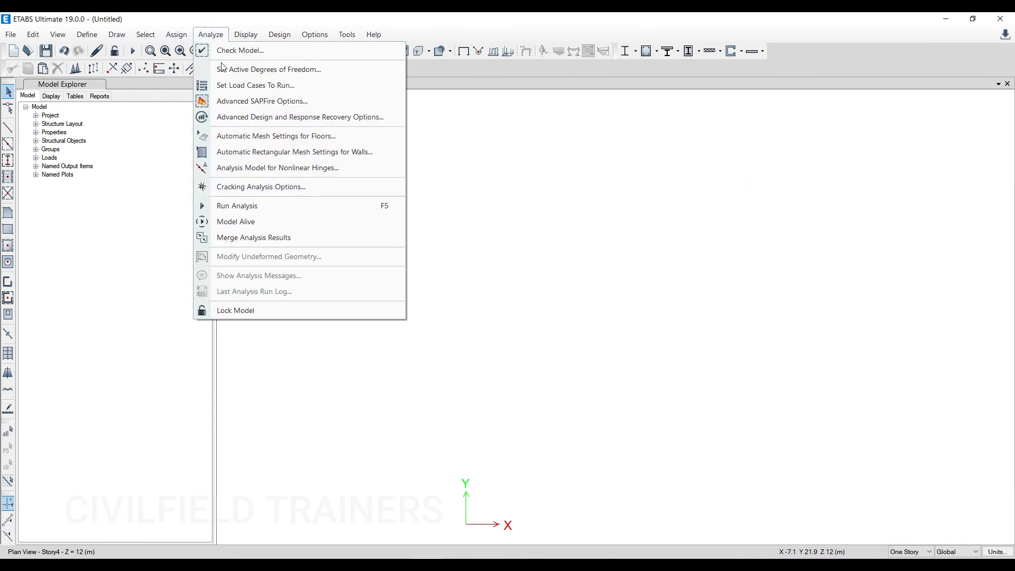
click(254, 84)
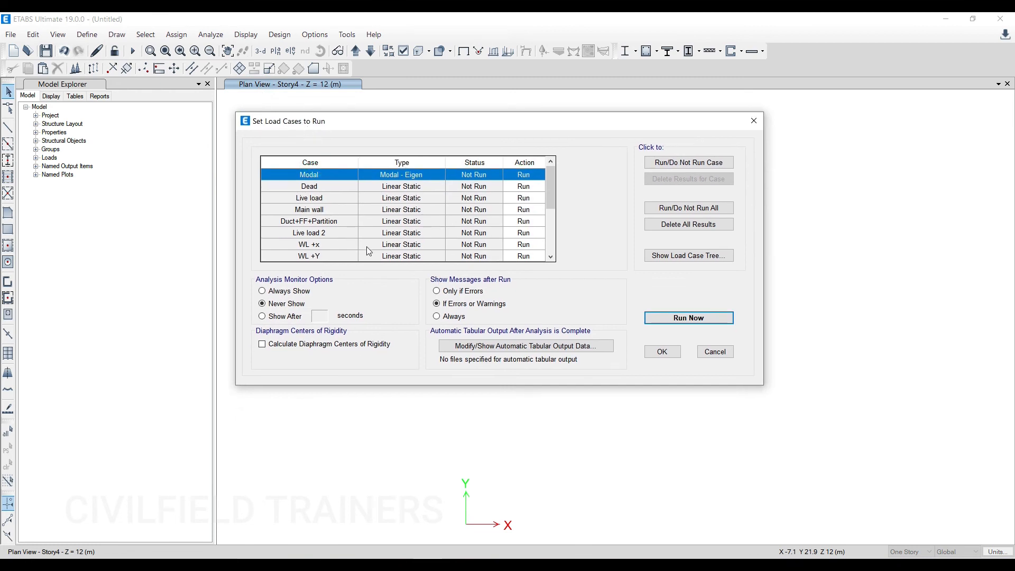
click(317, 197)
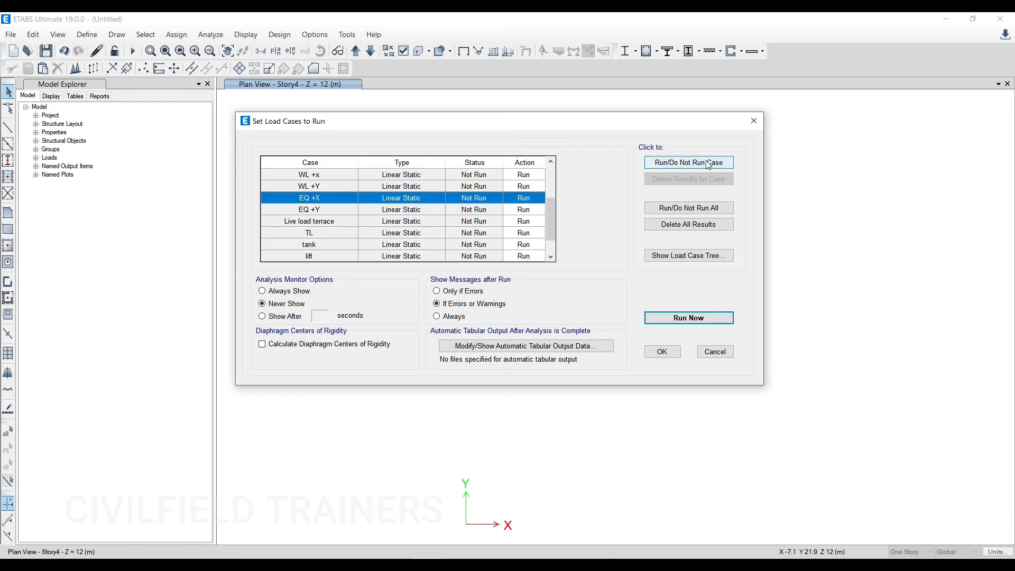
click(687, 163)
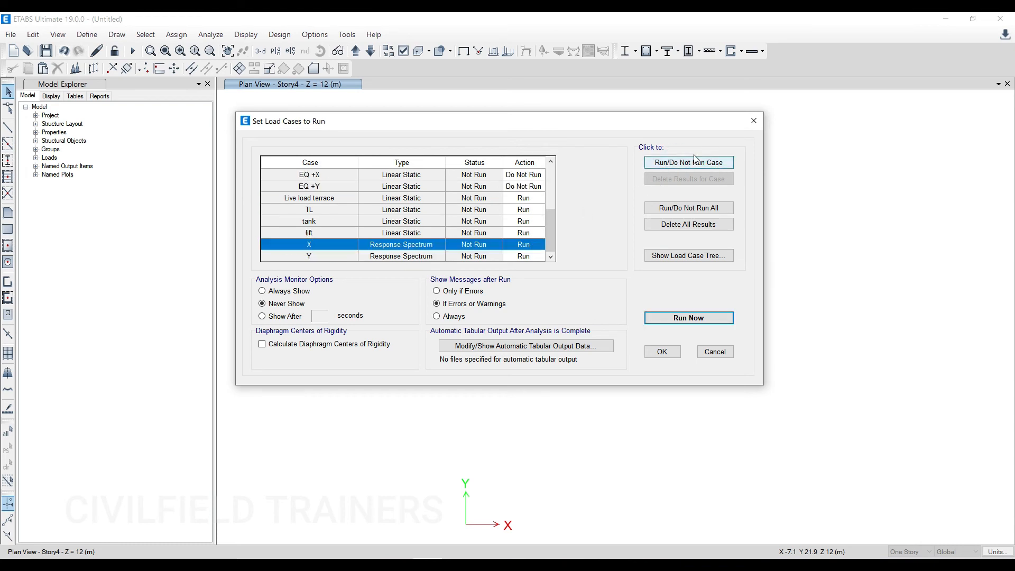
click(687, 162)
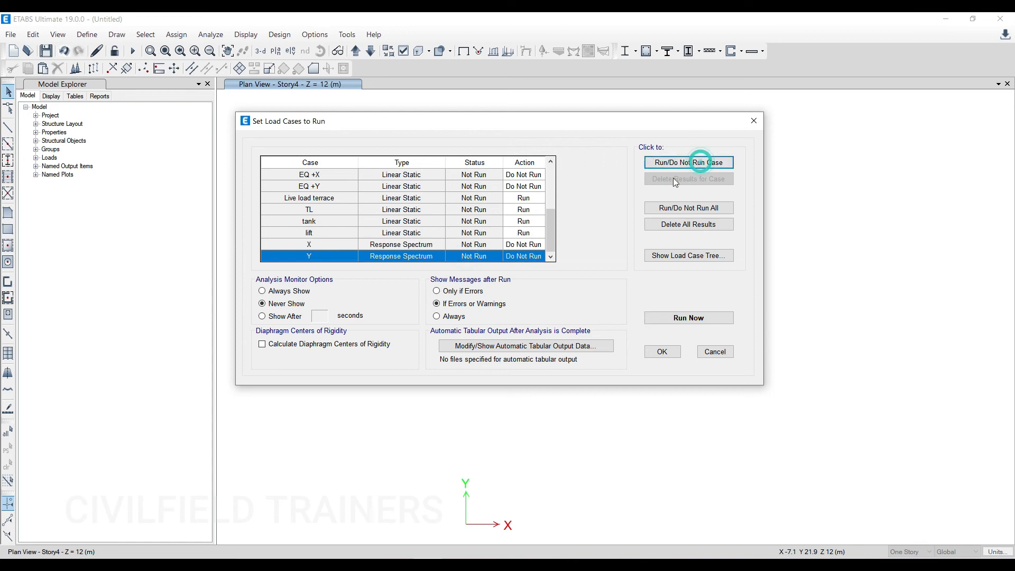
mouse_move(478, 242)
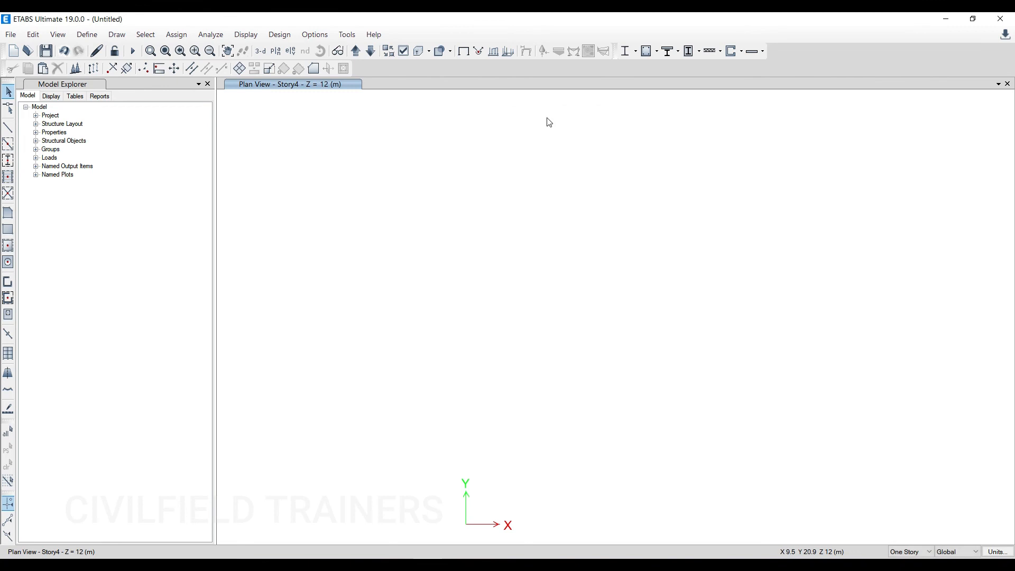
mouse_move(394, 197)
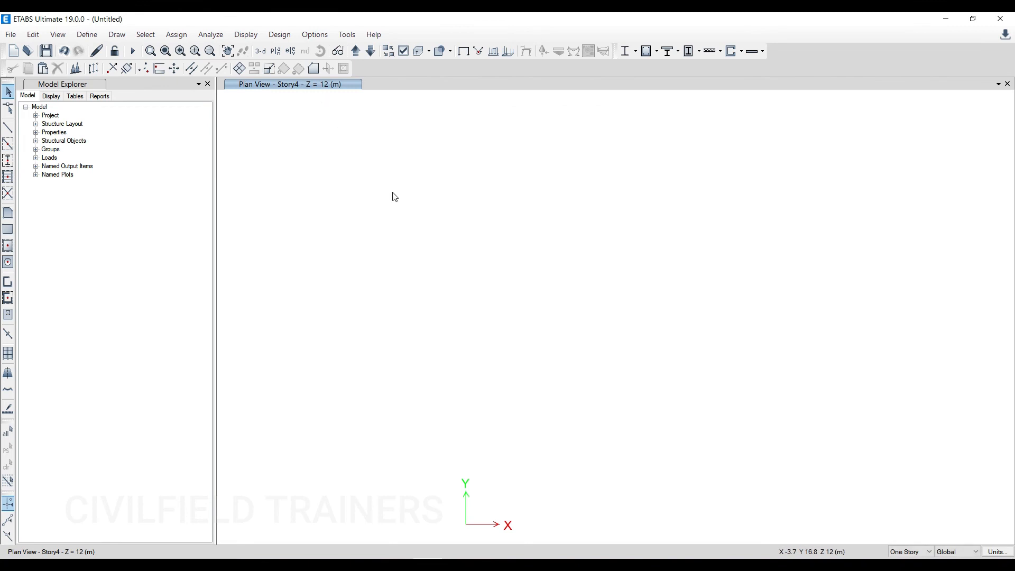
mouse_move(514, 234)
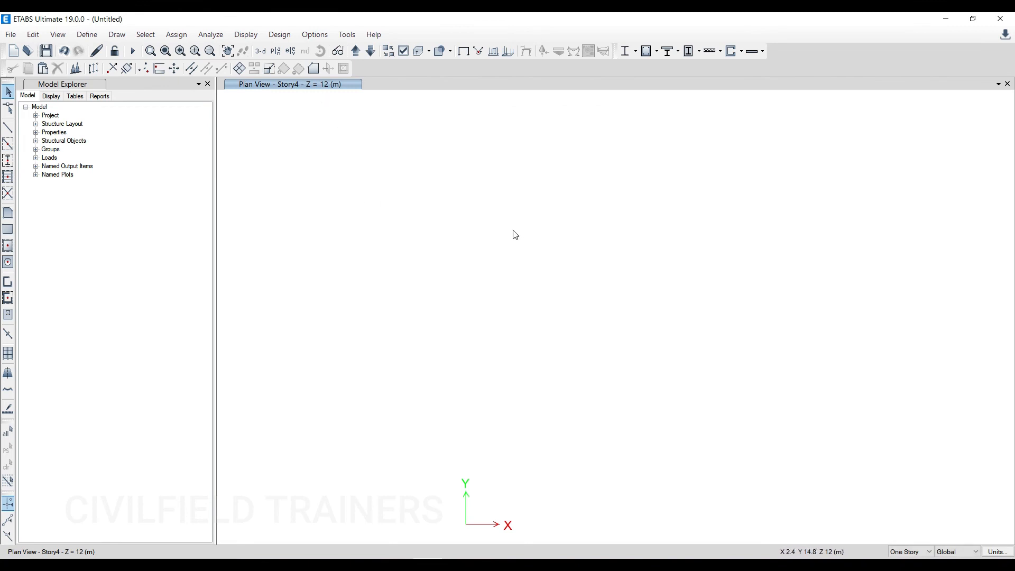
mouse_move(271, 153)
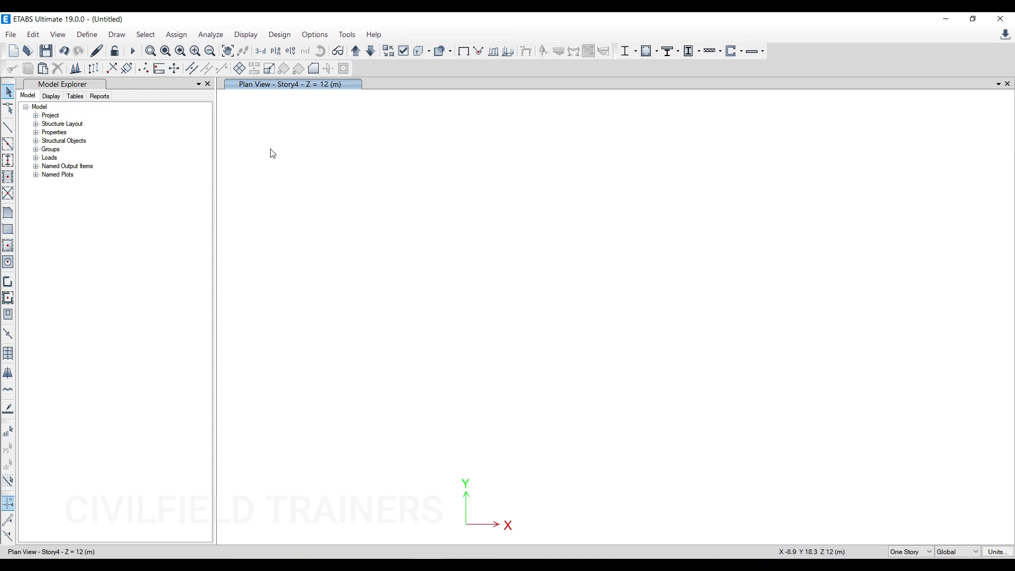
mouse_move(512, 258)
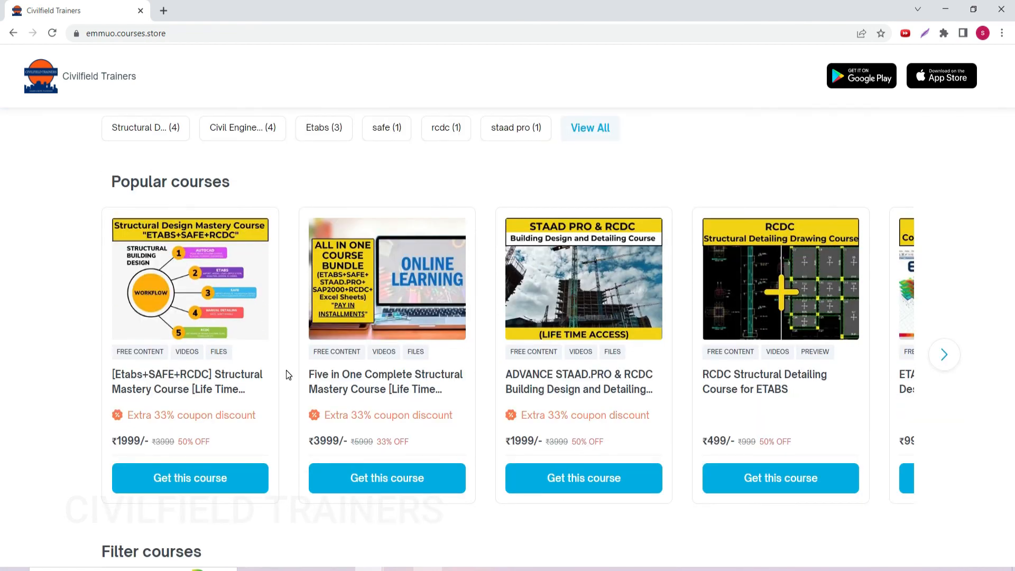
mouse_move(339, 408)
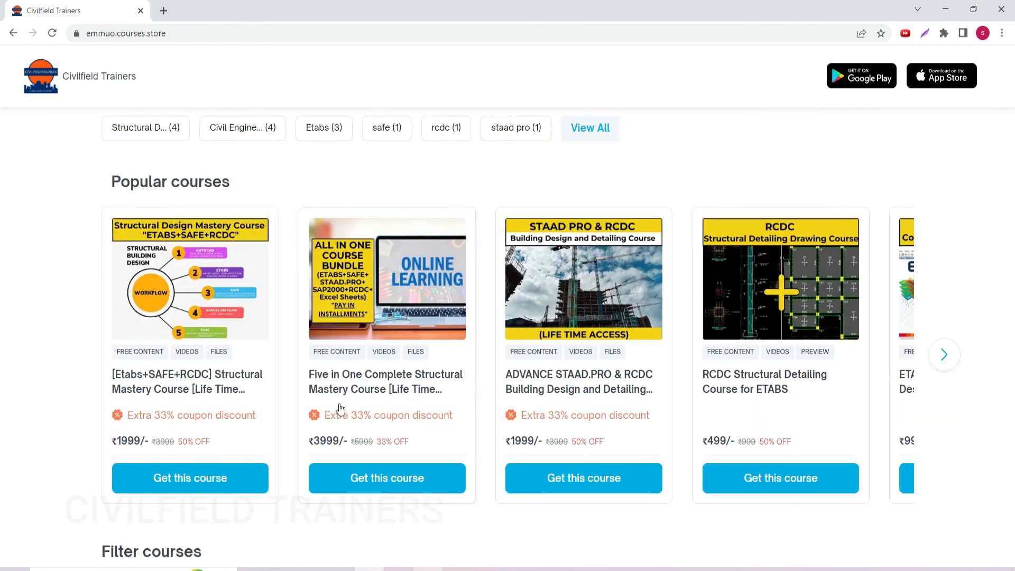
mouse_move(343, 424)
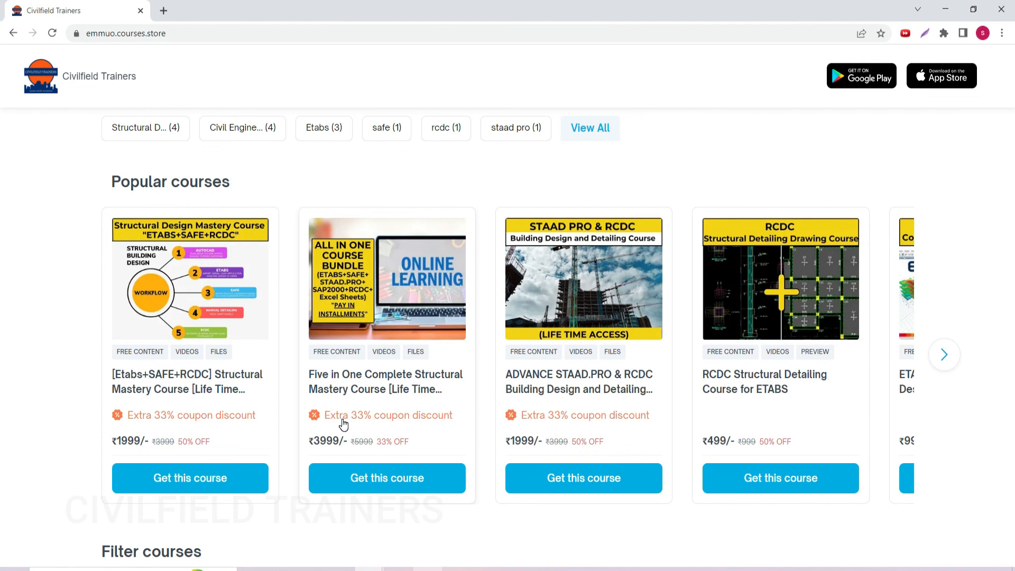
mouse_move(457, 388)
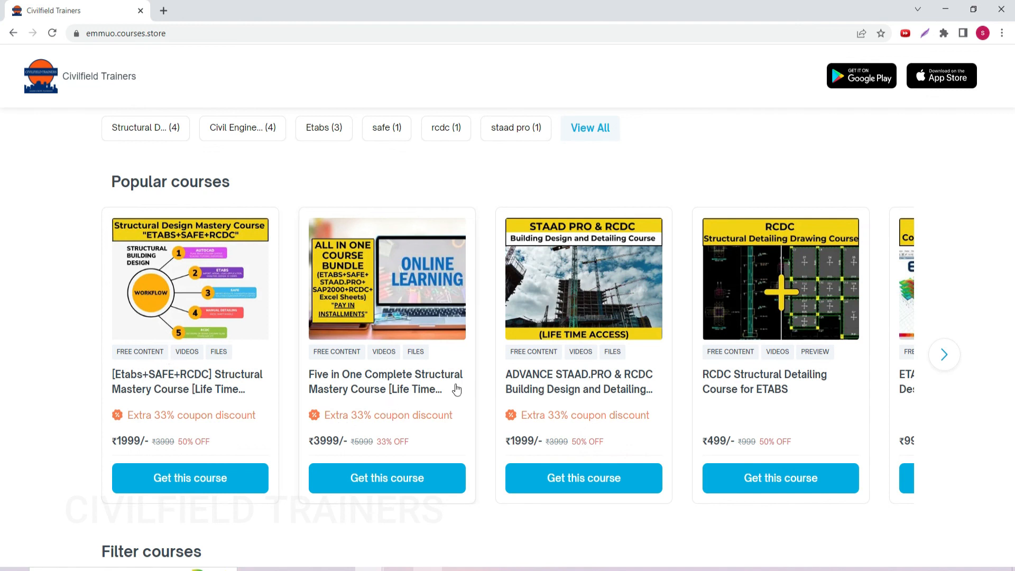